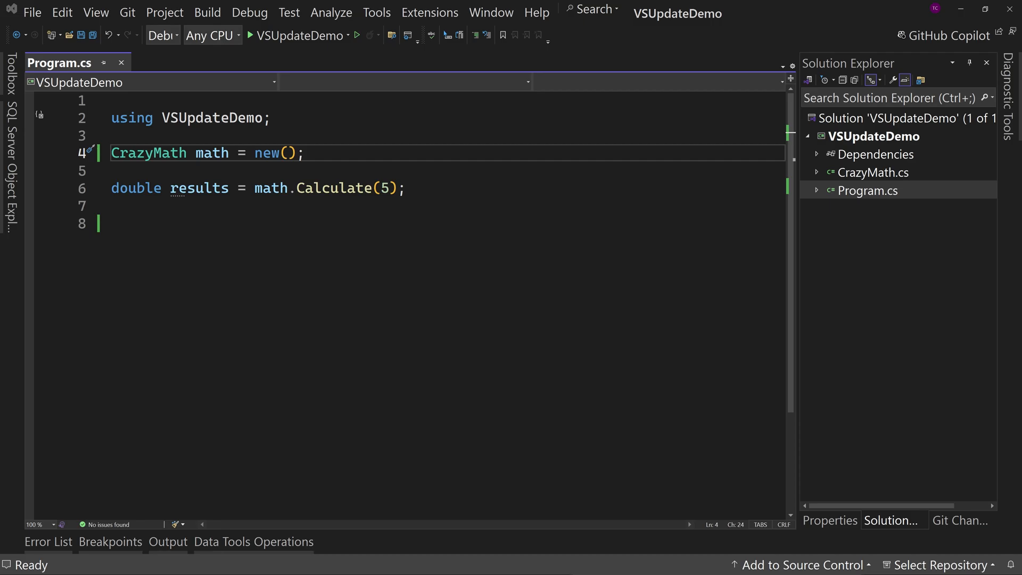
Check the installed Visual Studio 2022 version details, then close them.
left_click(537, 11)
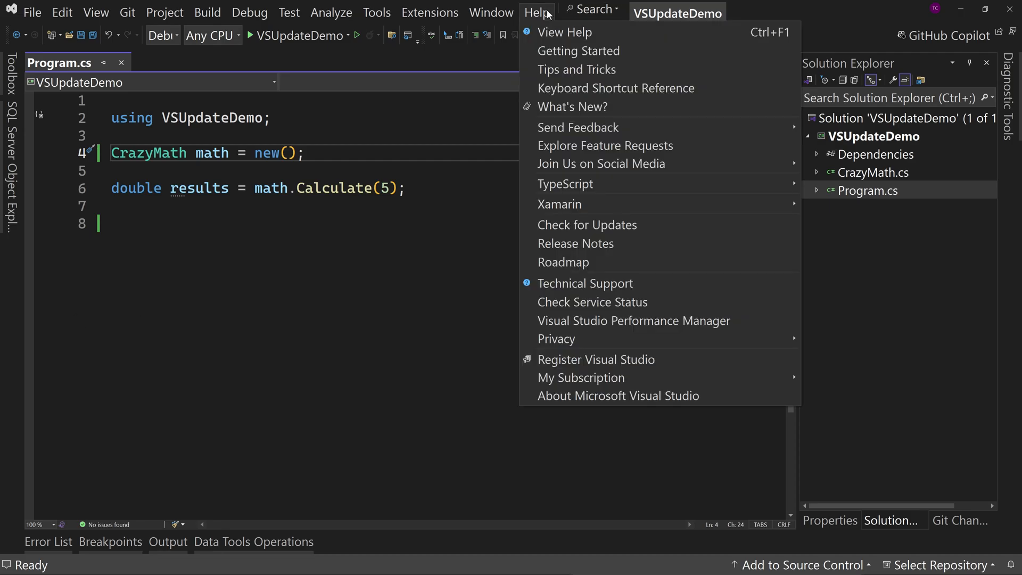
left_click(617, 396)
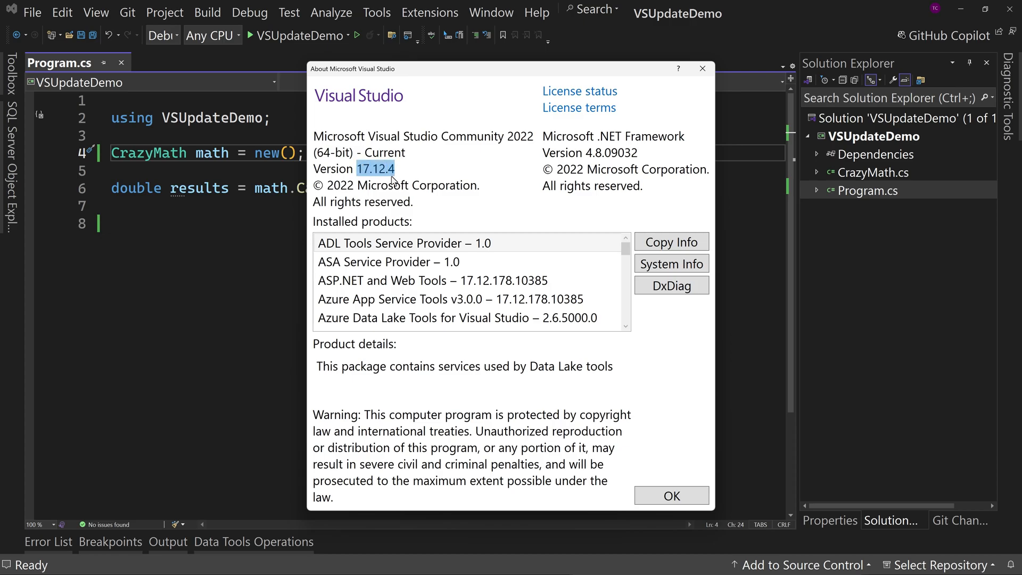
mouse_move(412, 183)
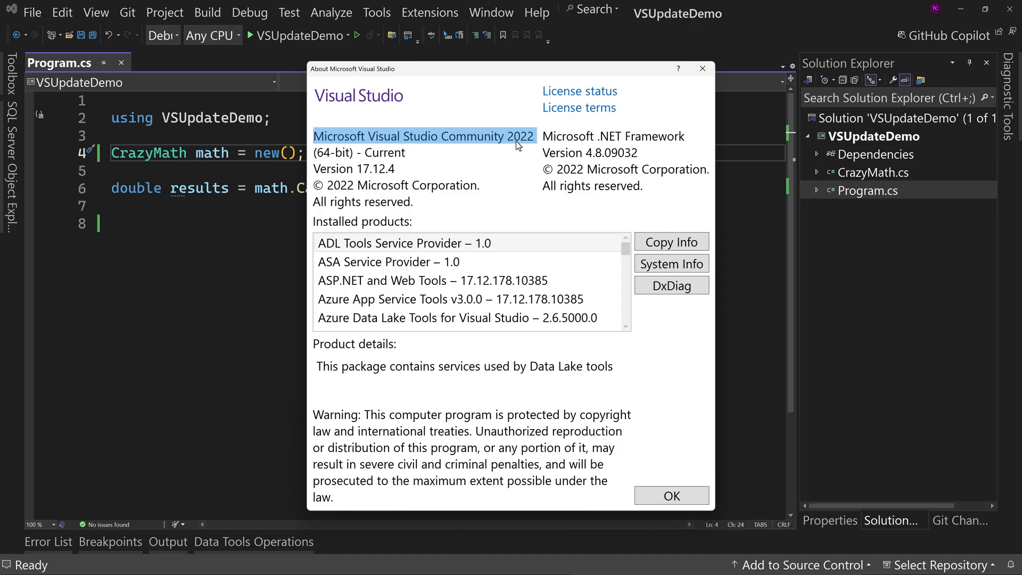
mouse_move(410, 88)
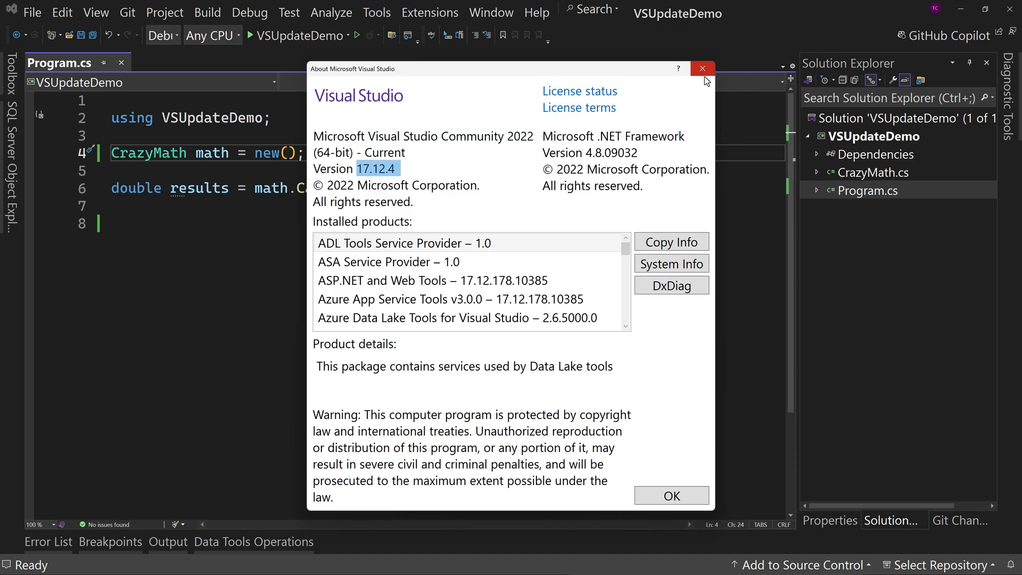
left_click(703, 69)
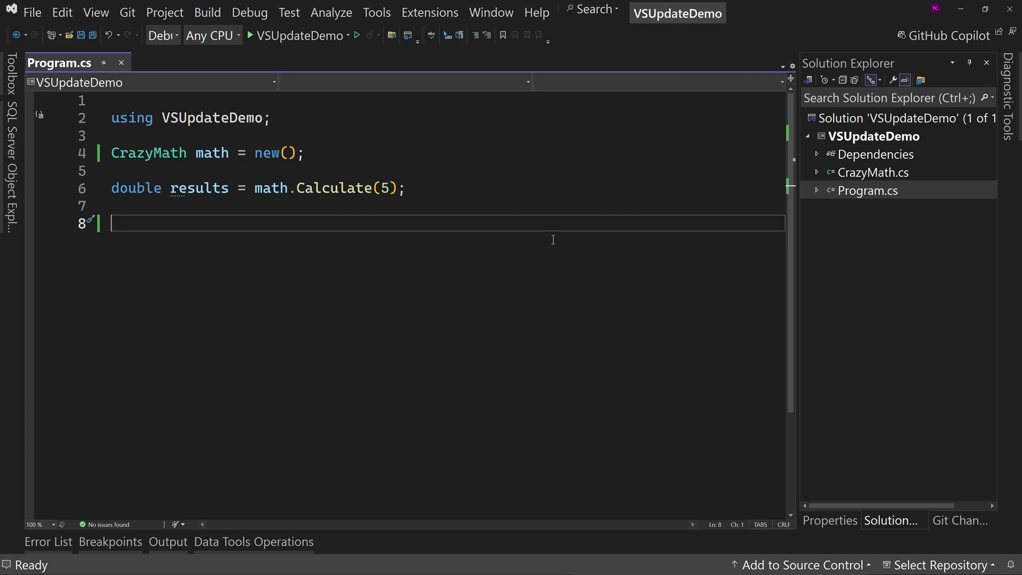
Review Program.cs, attempt a breakpoint there, and return to CrazyMath.cs's Calculate method.
left_click_drag(294, 188, 405, 188)
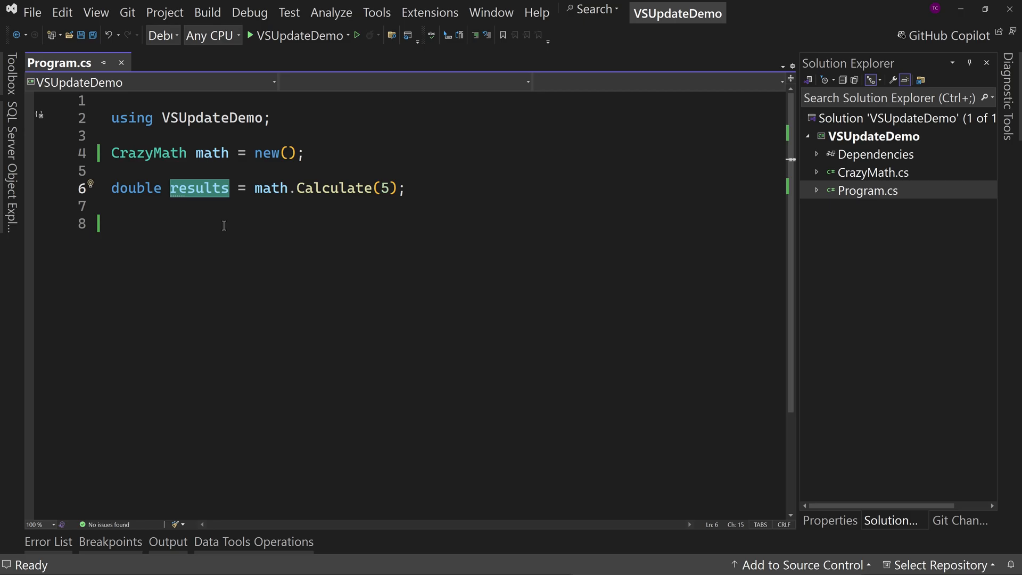
mouse_move(189, 235)
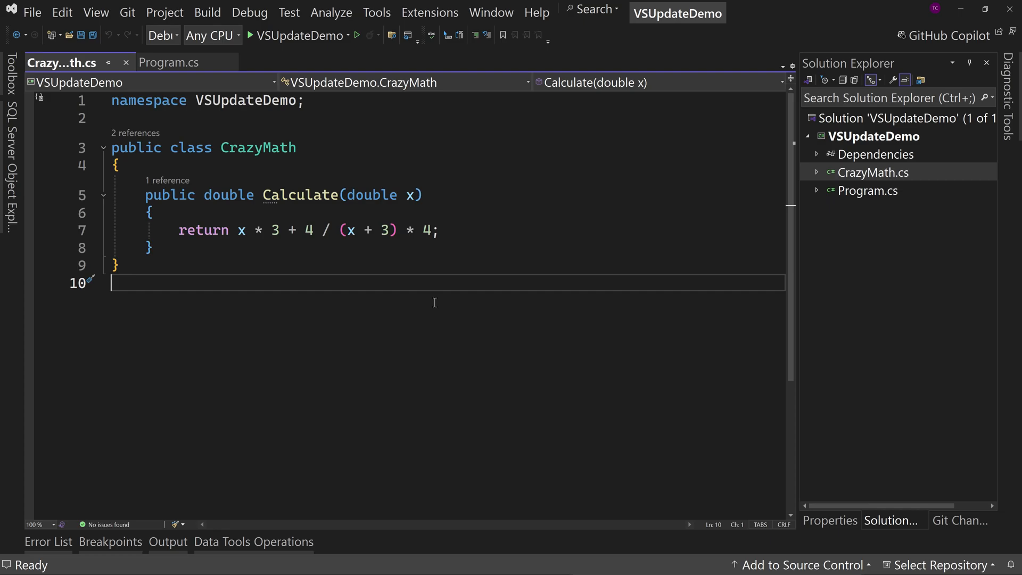
mouse_move(125, 89)
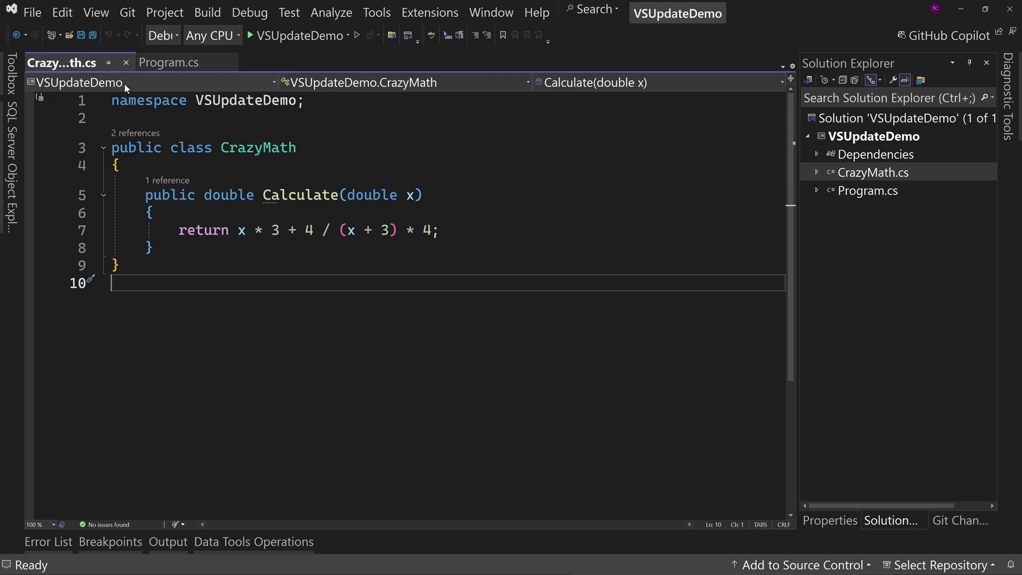
left_click(172, 62)
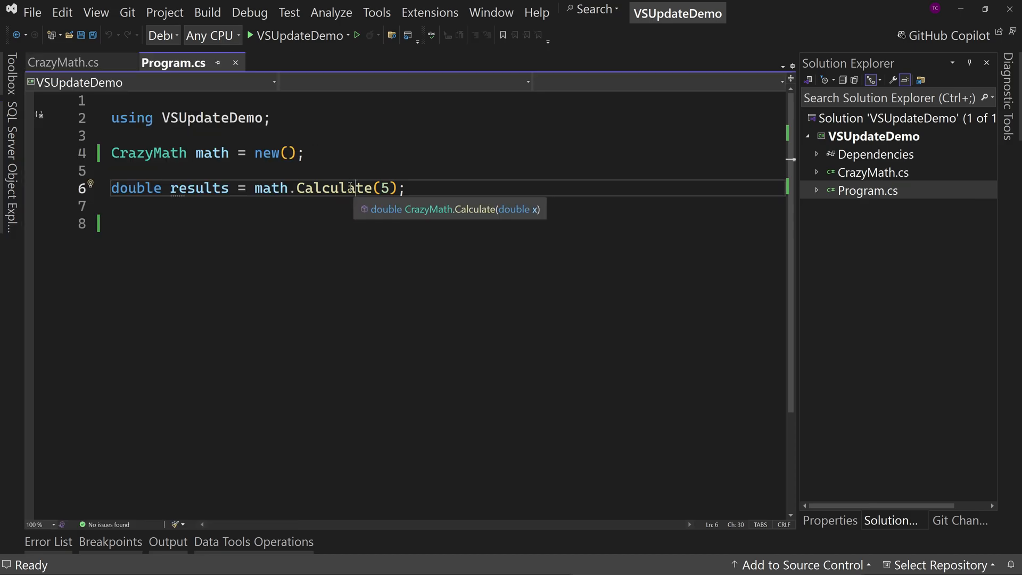
double_click(334, 188)
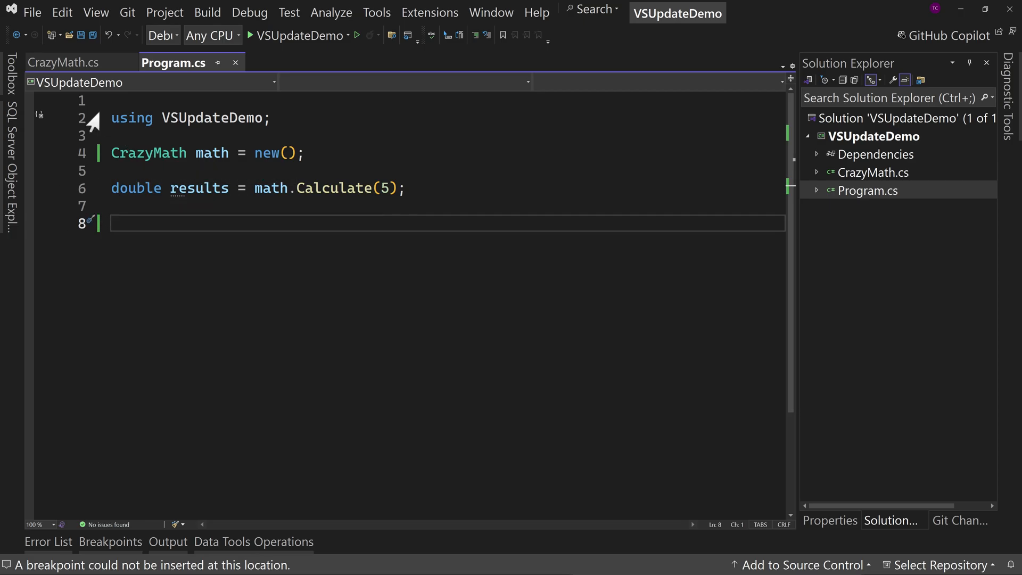
left_click(62, 62)
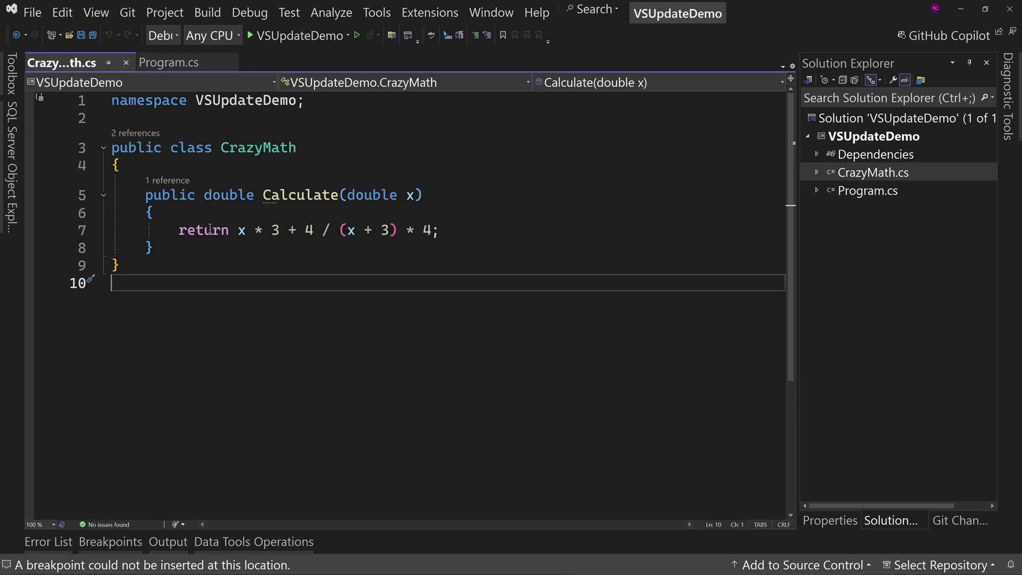
Replace 'return' on line 7 with 'var output =' and add 'return output;' below.
double_click(203, 229)
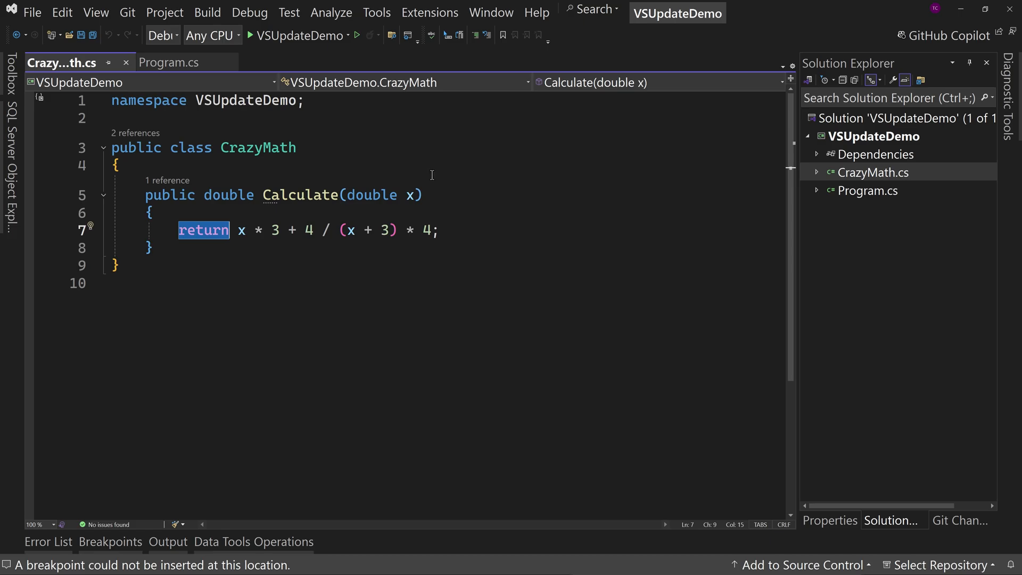
type("var outu")
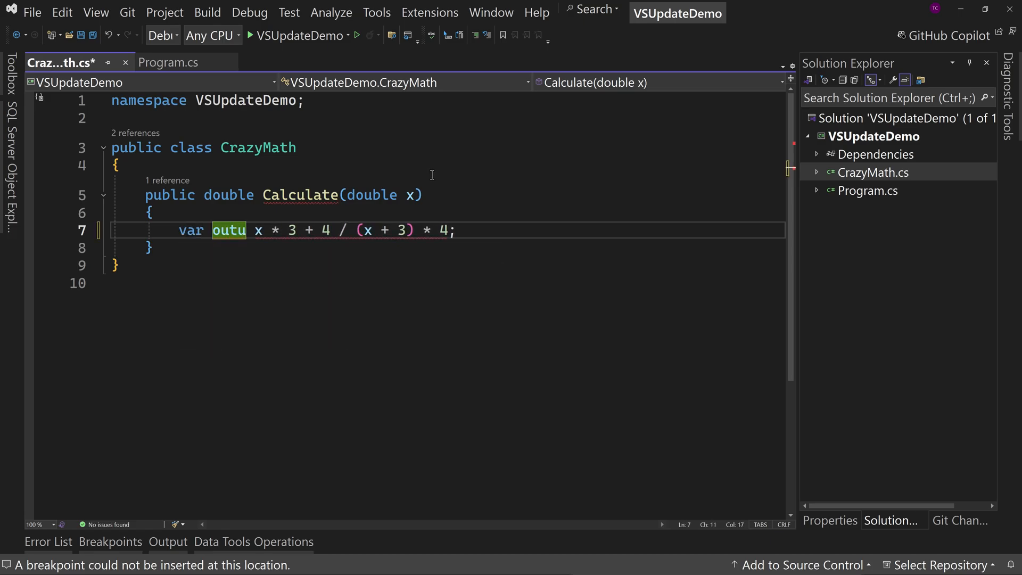
type("tput =")
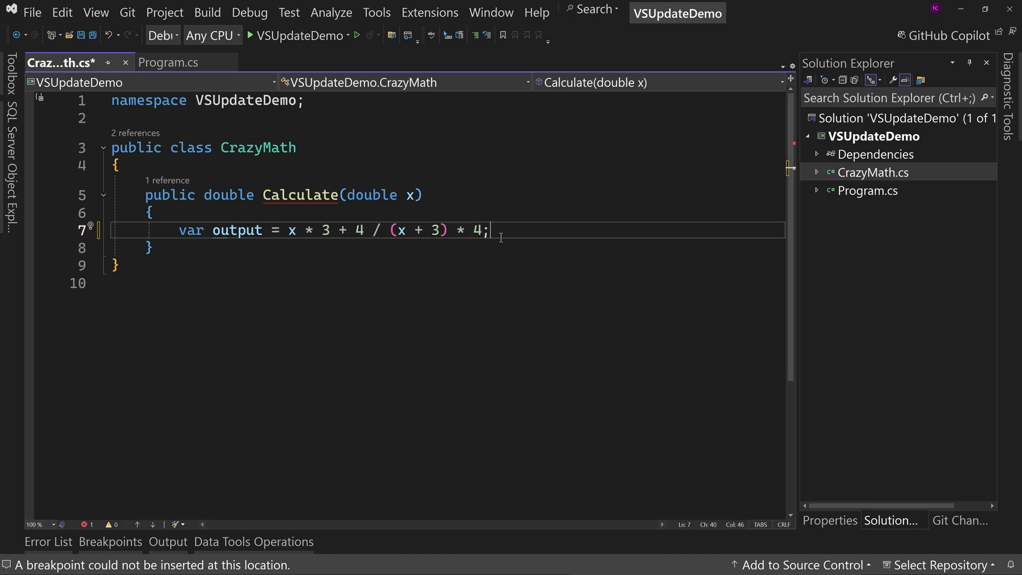
type("return output")
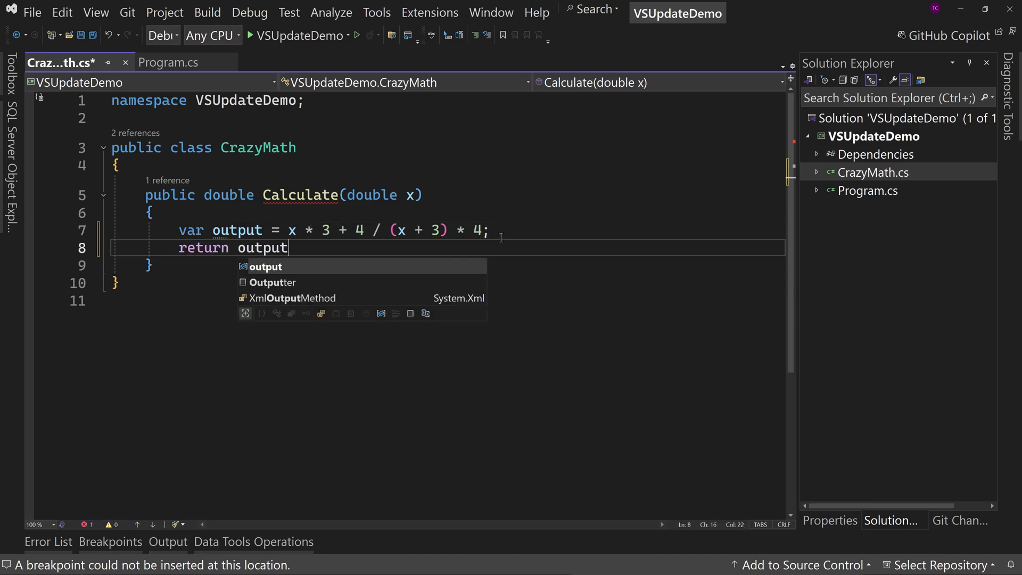
type(";")
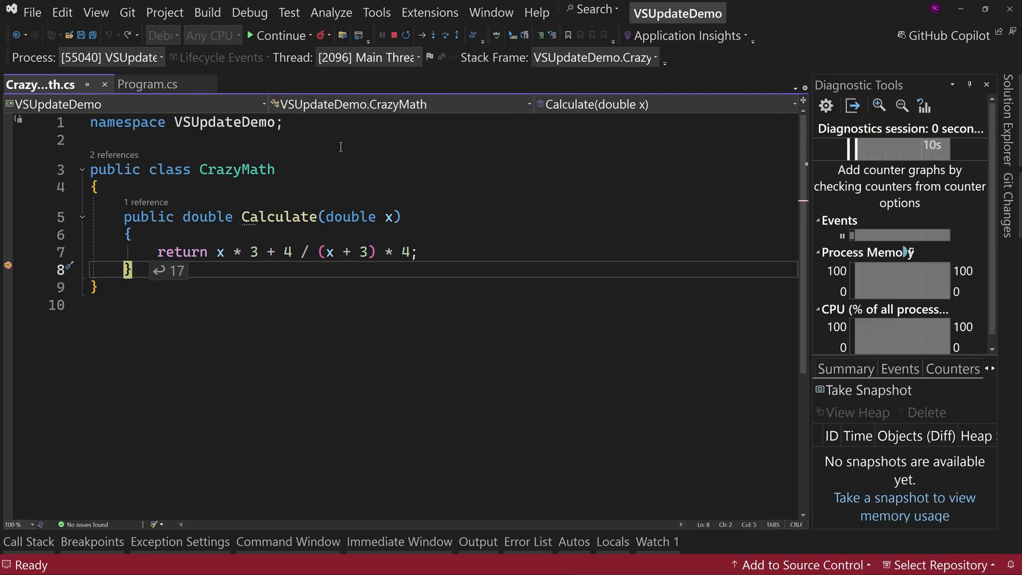
mouse_move(163, 259)
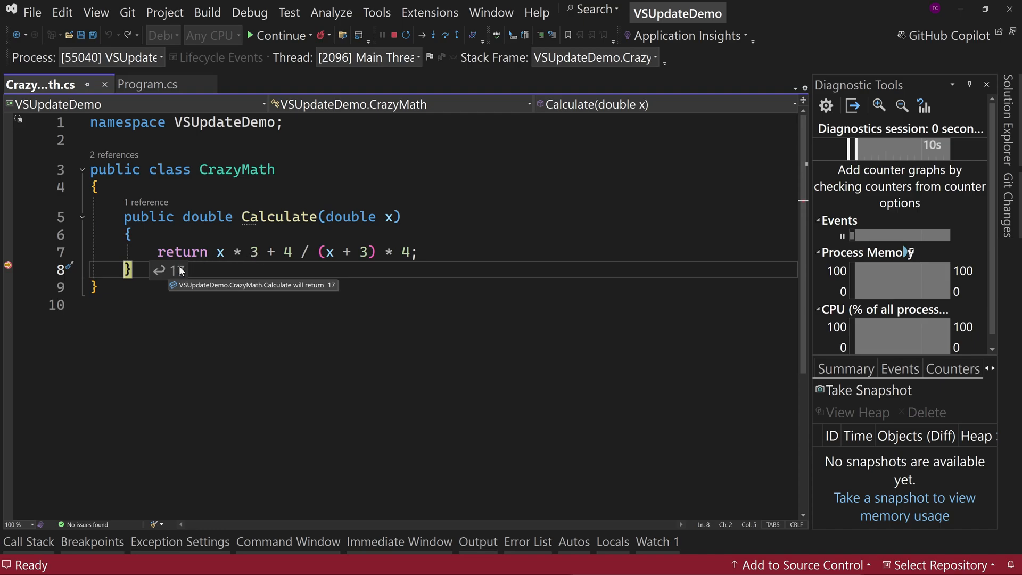
mouse_move(179, 271)
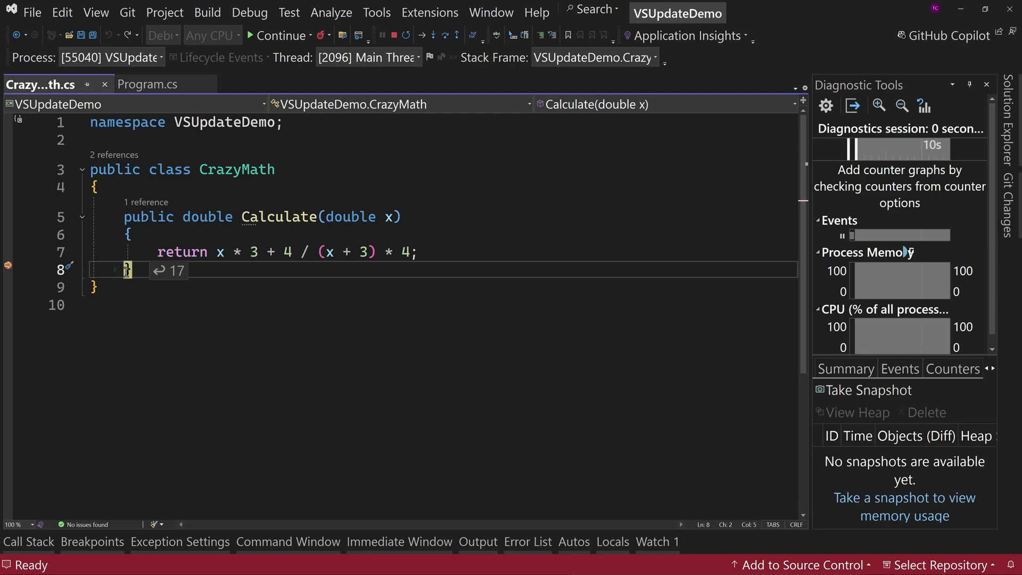
mouse_move(128, 270)
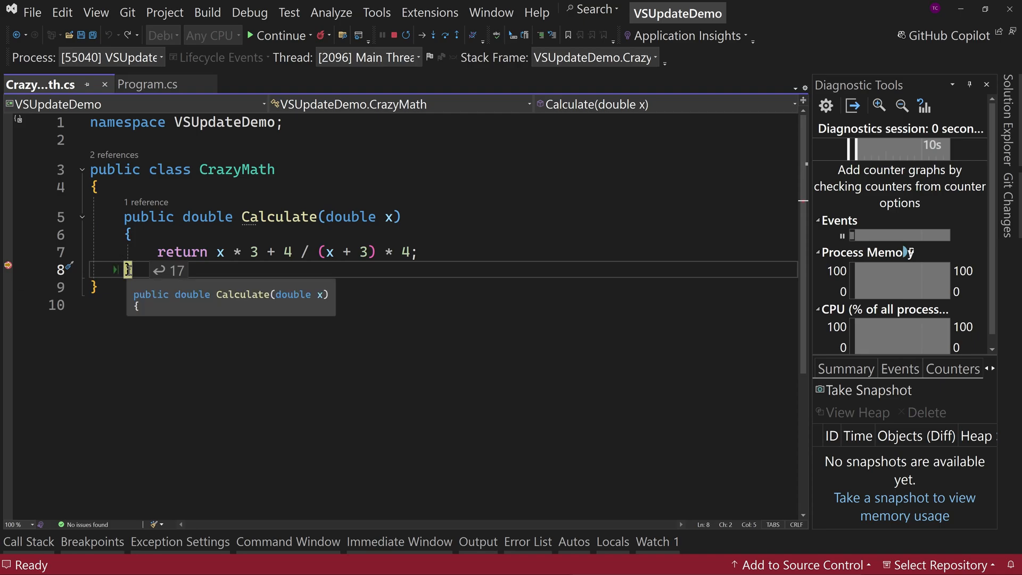
Stop debugging after seeing Calculate return 17.
left_click(396, 35)
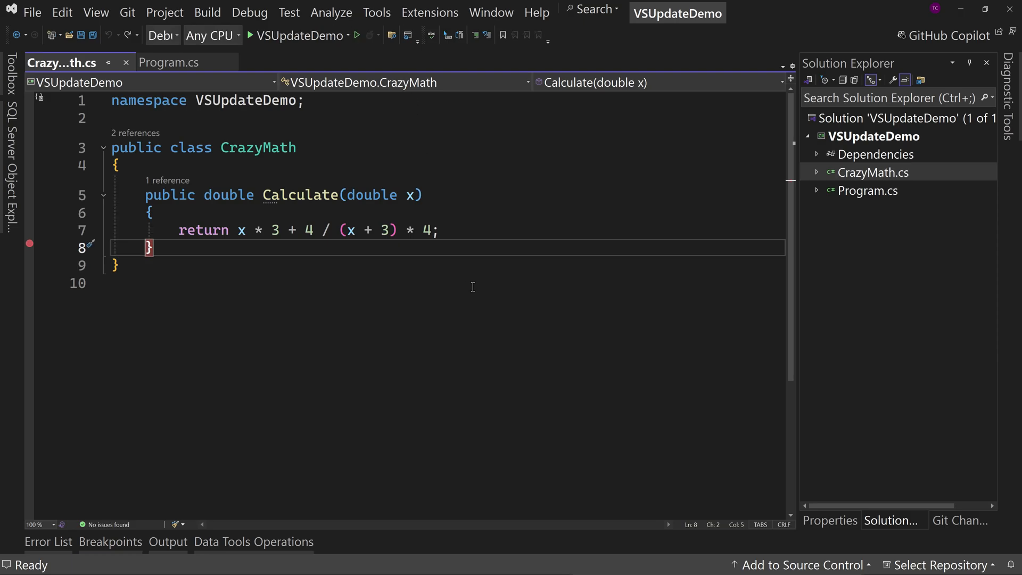
mouse_move(29, 247)
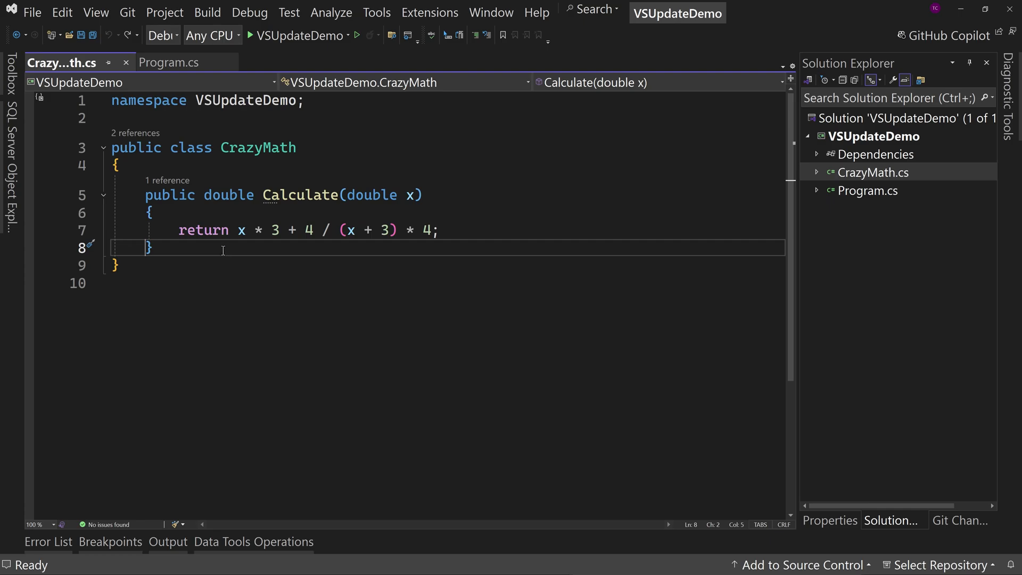
mouse_move(220, 256)
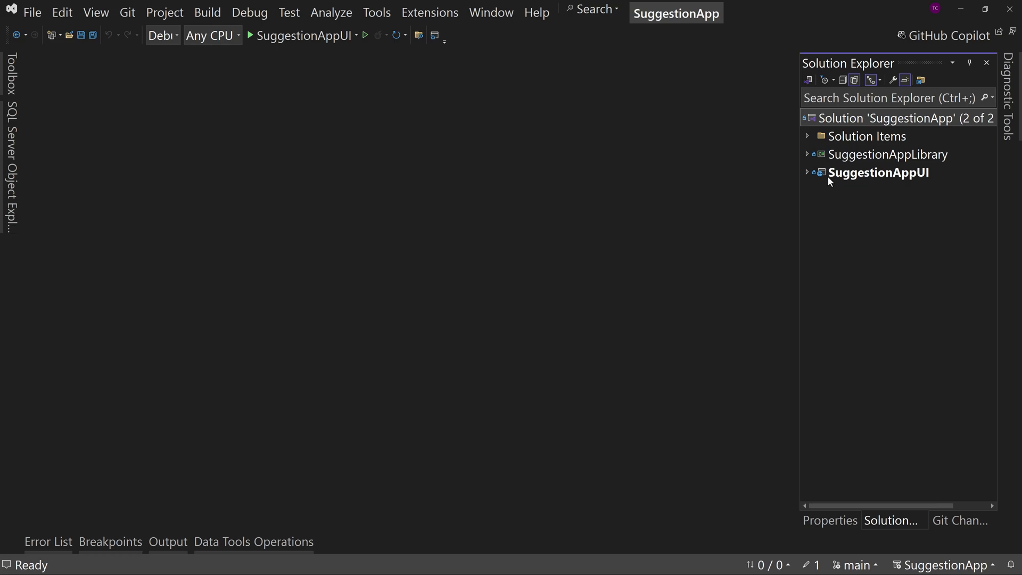
mouse_move(822, 184)
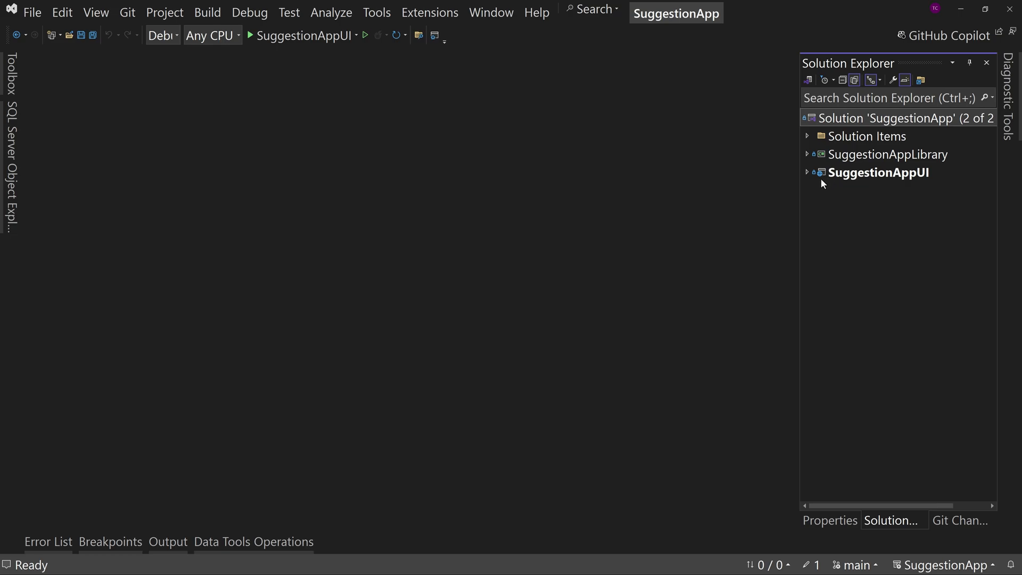
mouse_move(807, 181)
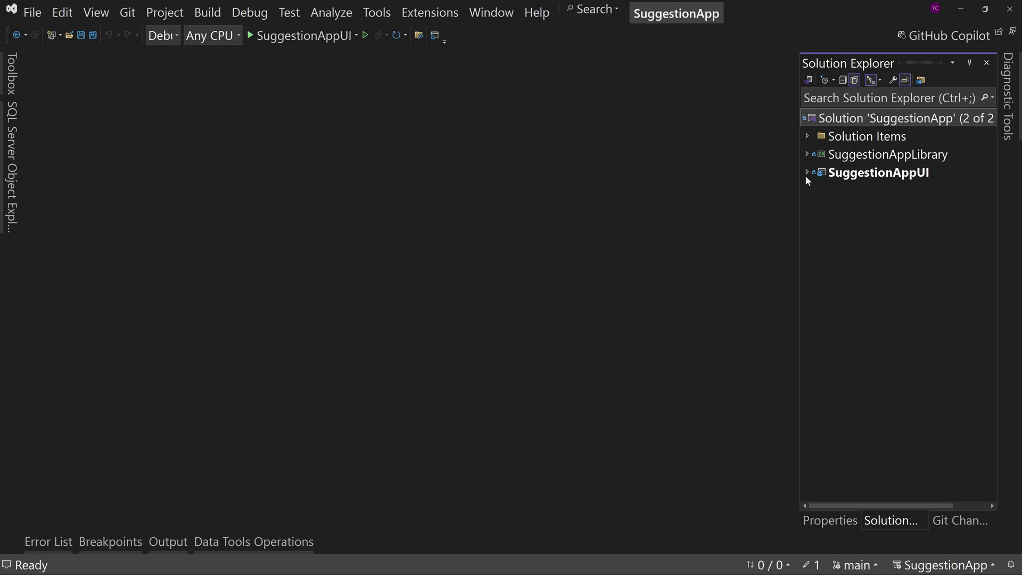
left_click(807, 172)
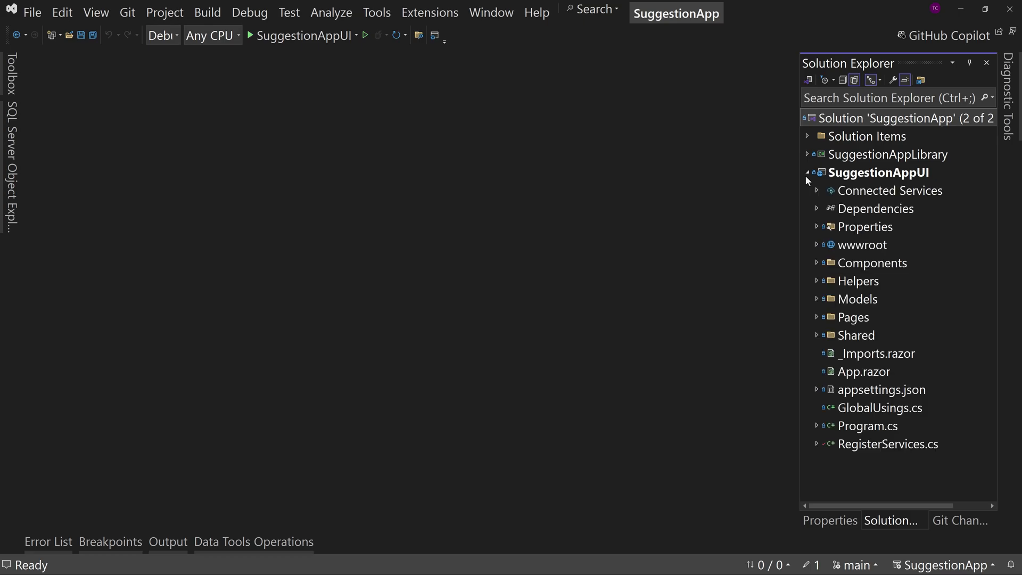
mouse_move(712, 216)
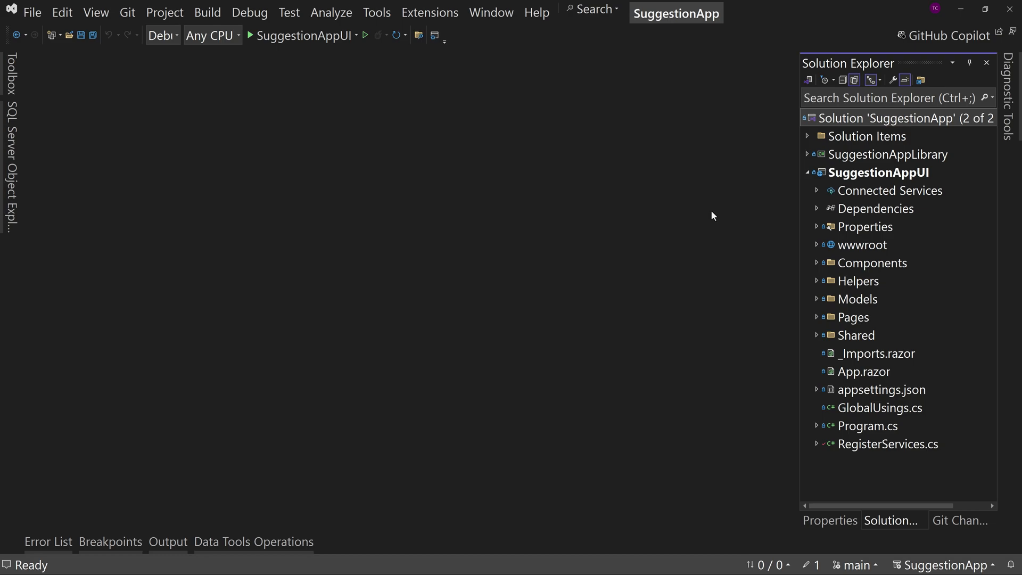
mouse_move(792, 303)
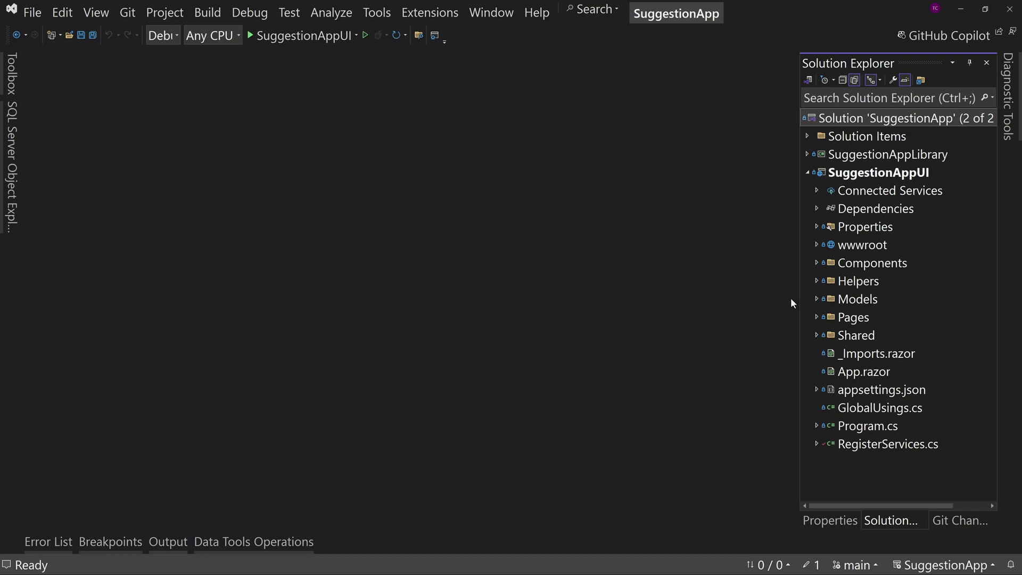
mouse_move(790, 308)
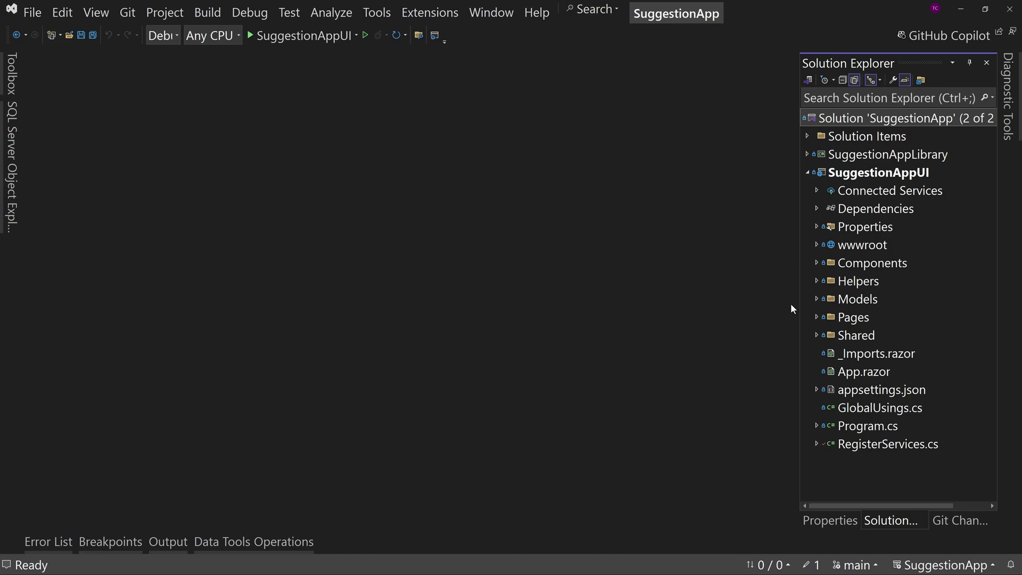
Open Suggestions.razor from Pages and copy a GitHub permalink for lines 297–305.
left_click(817, 317)
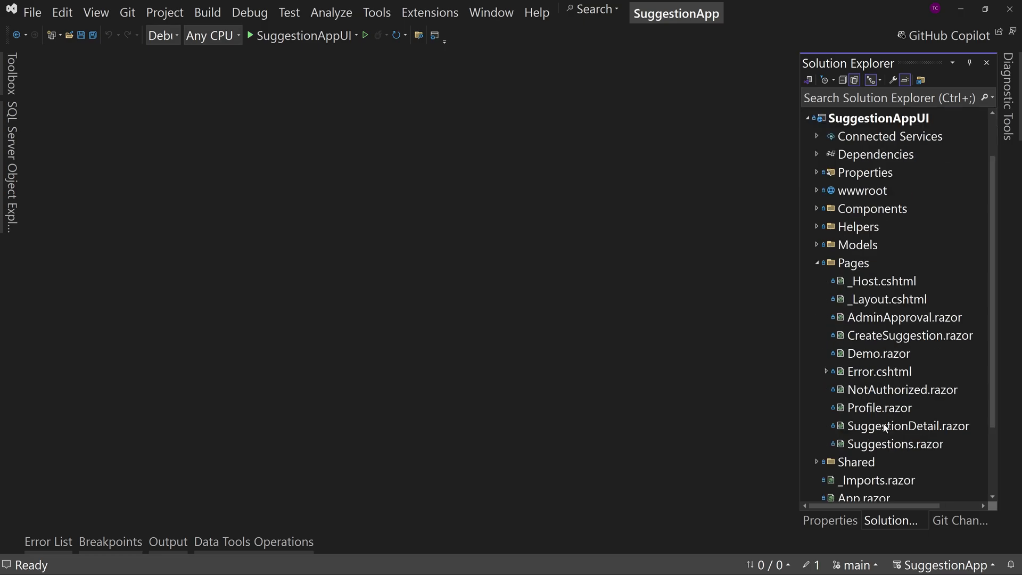
double_click(895, 443)
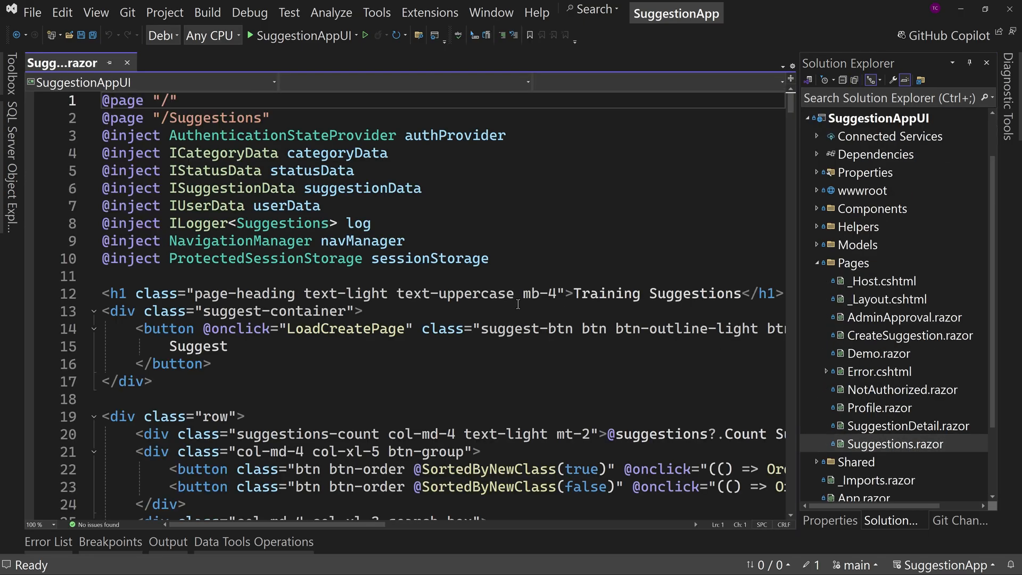
scroll("down", 3)
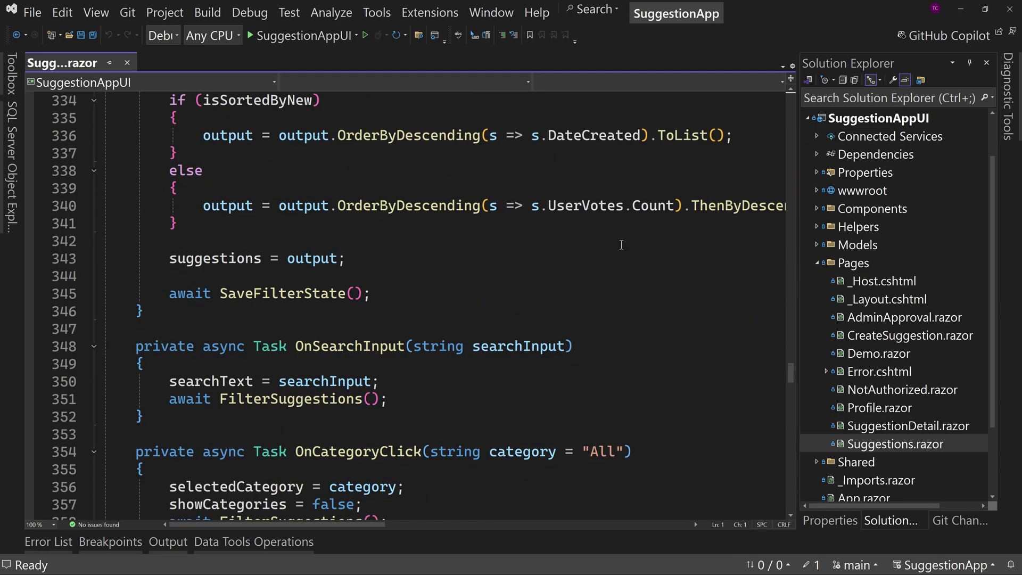
mouse_move(620, 244)
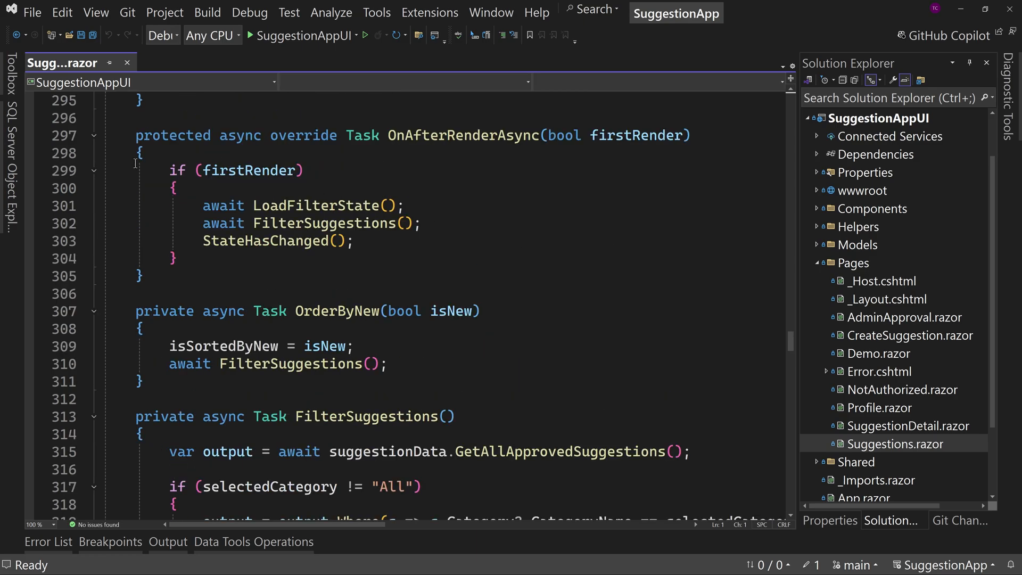
left_click_drag(135, 135, 142, 276)
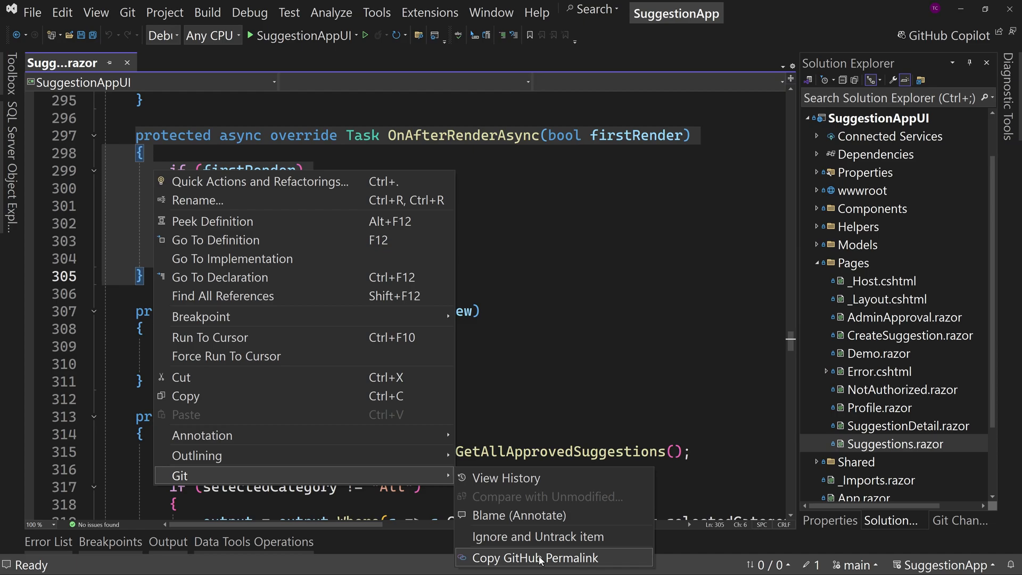
left_click(534, 558)
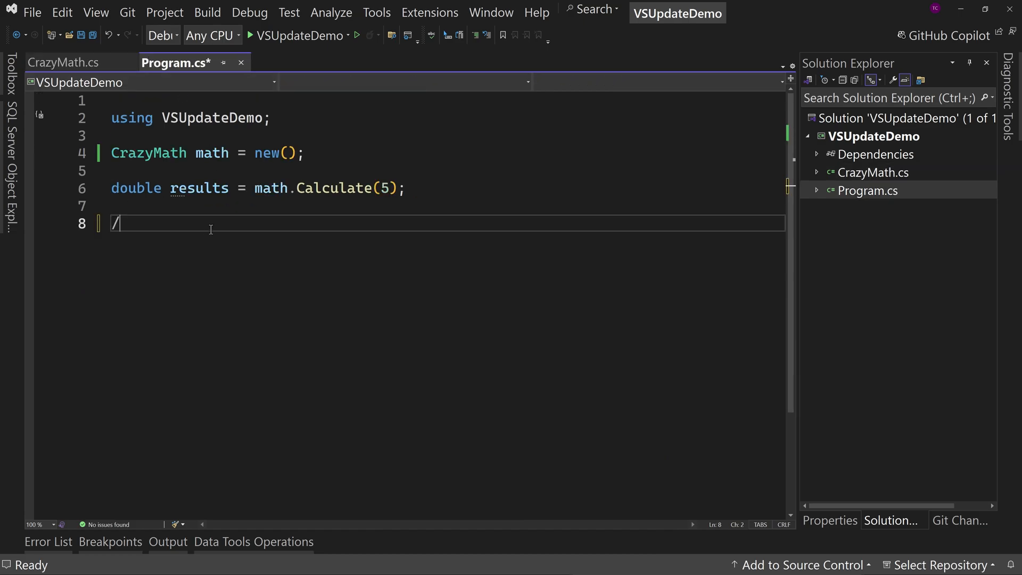
Paste the permalink as a line-8 comment and highlight its host, owner, repository, and line range.
type("/")
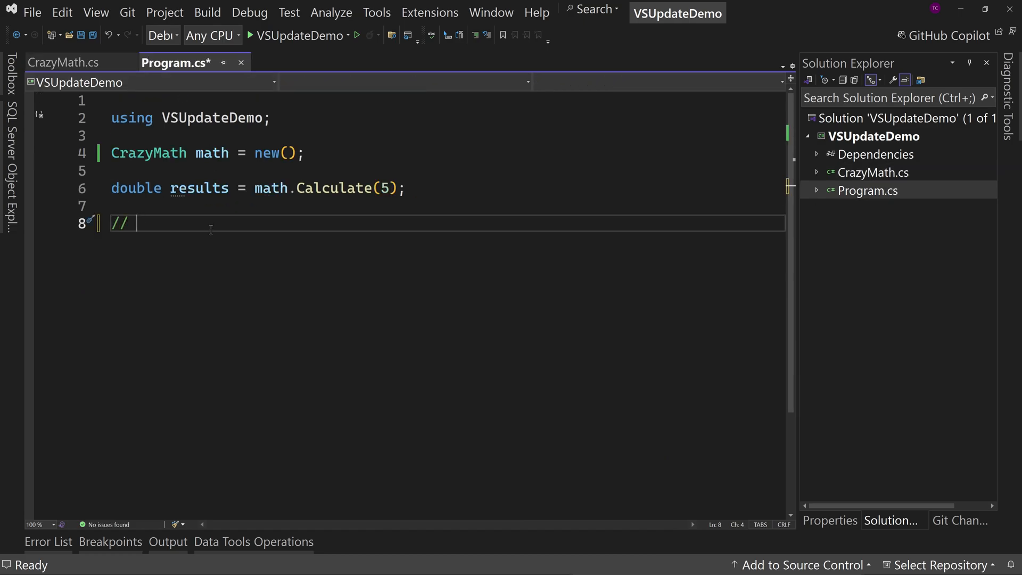
type("https://github.com/IAmTimCorey/SuggestionApp/blob/02e5d65569085652d4cf8e8f90d")
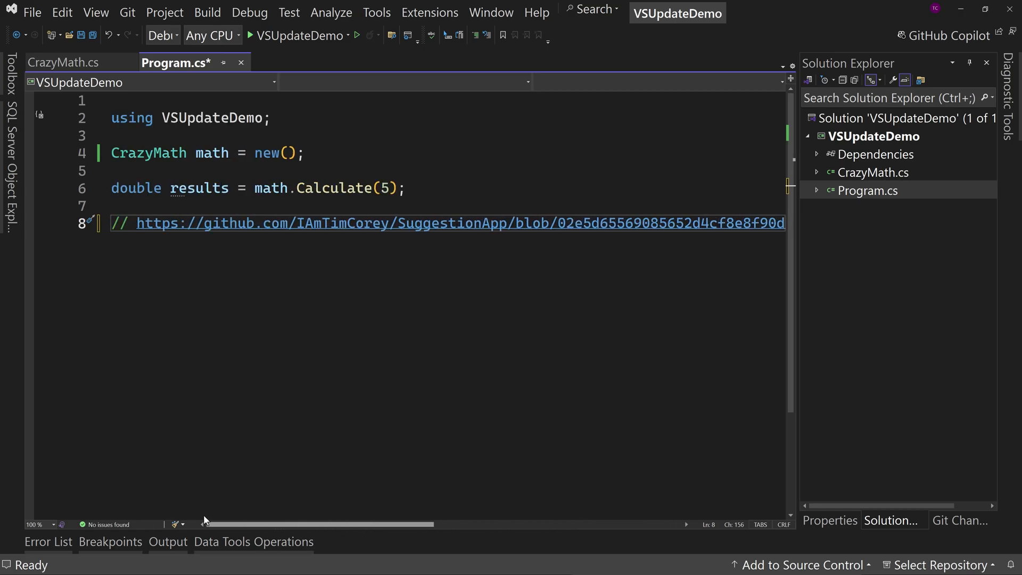
double_click(247, 223)
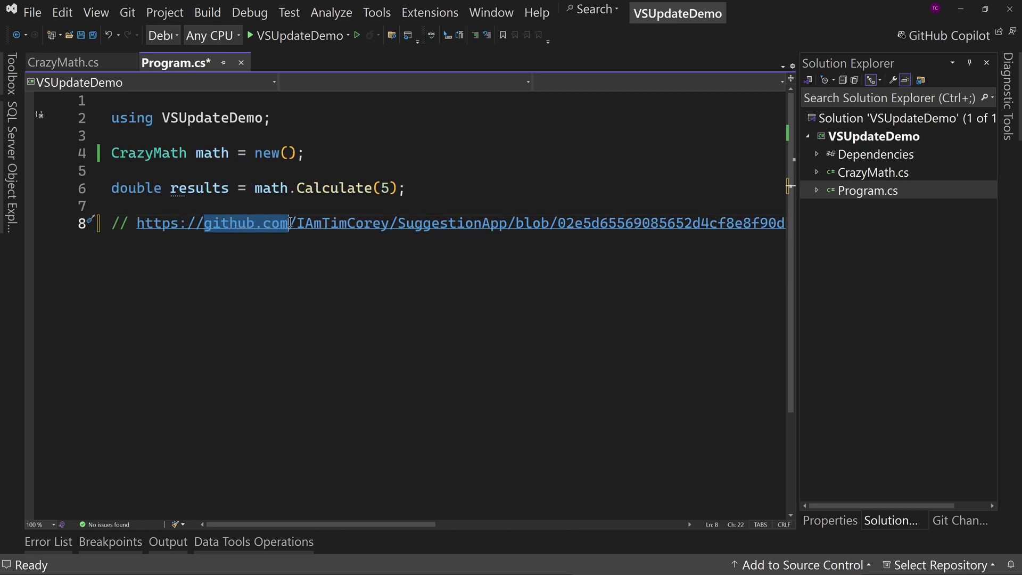
left_click_drag(288, 223, 384, 223)
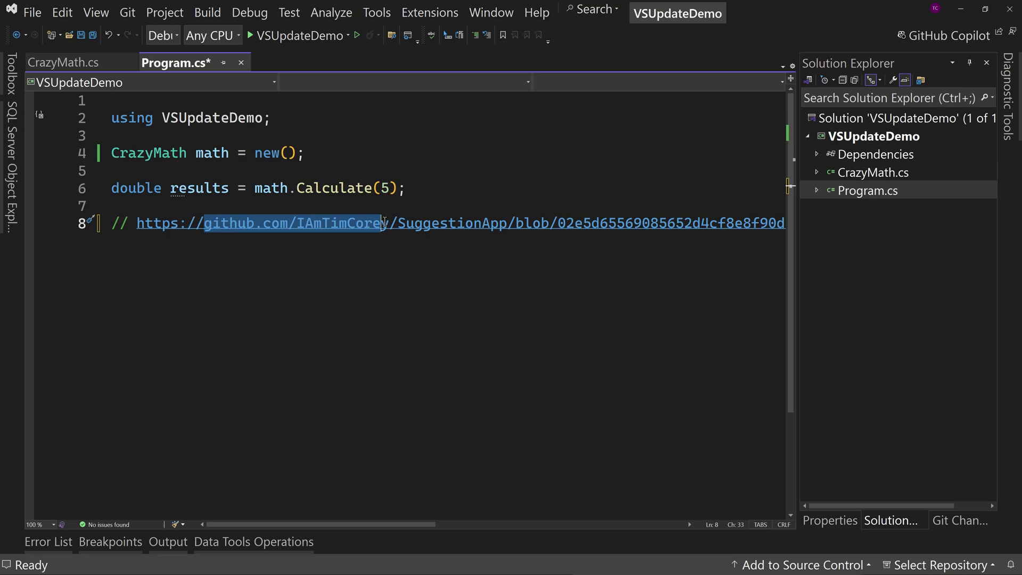
left_click_drag(384, 223, 509, 223)
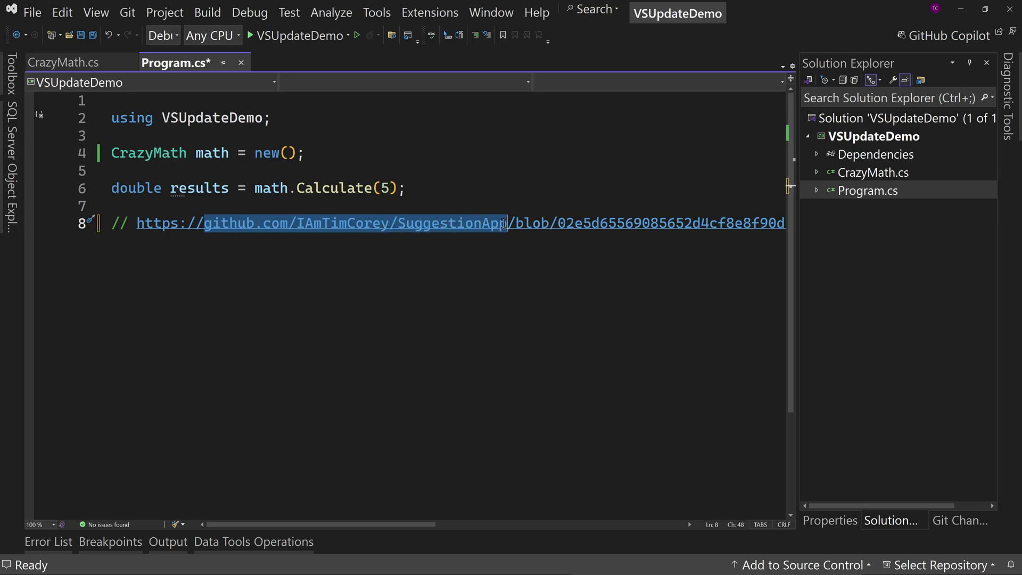
scroll("right", 3)
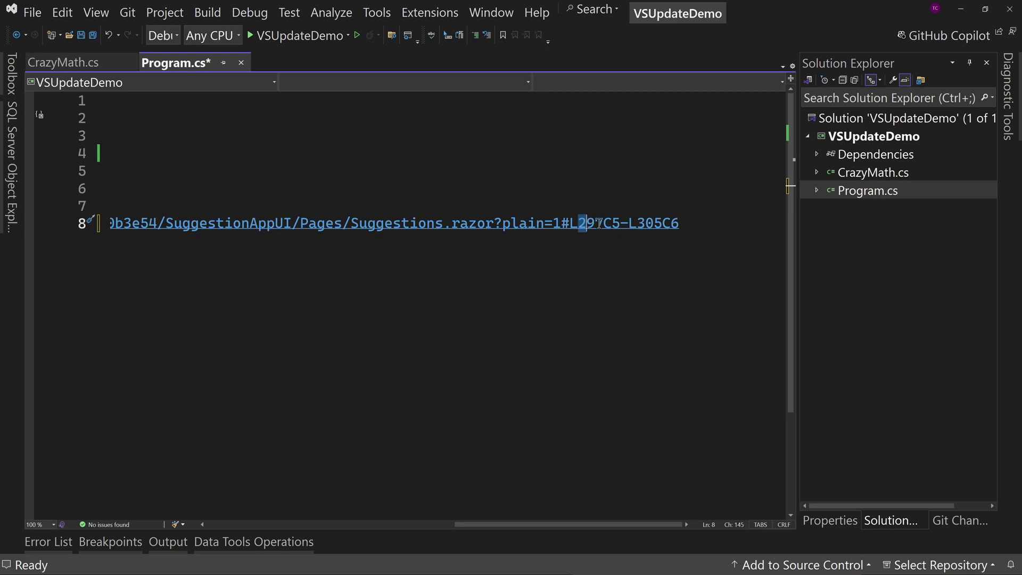
left_click_drag(583, 223, 678, 223)
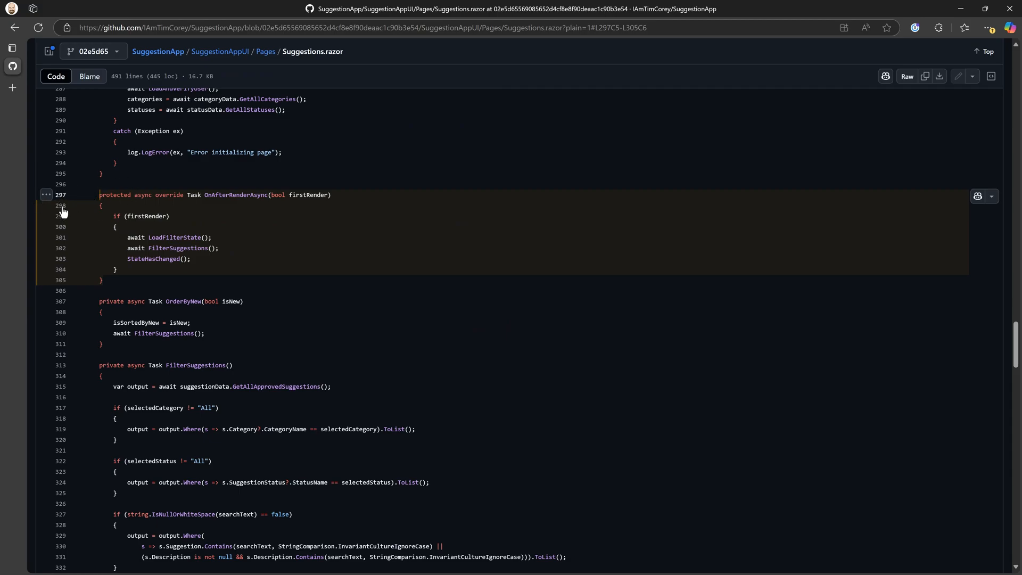
mouse_move(107, 273)
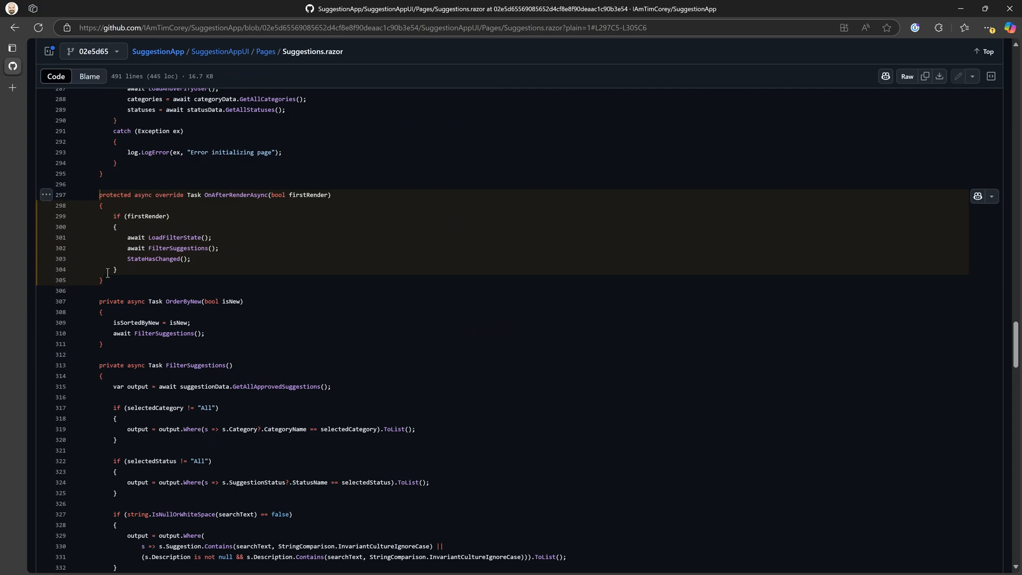
mouse_move(185, 261)
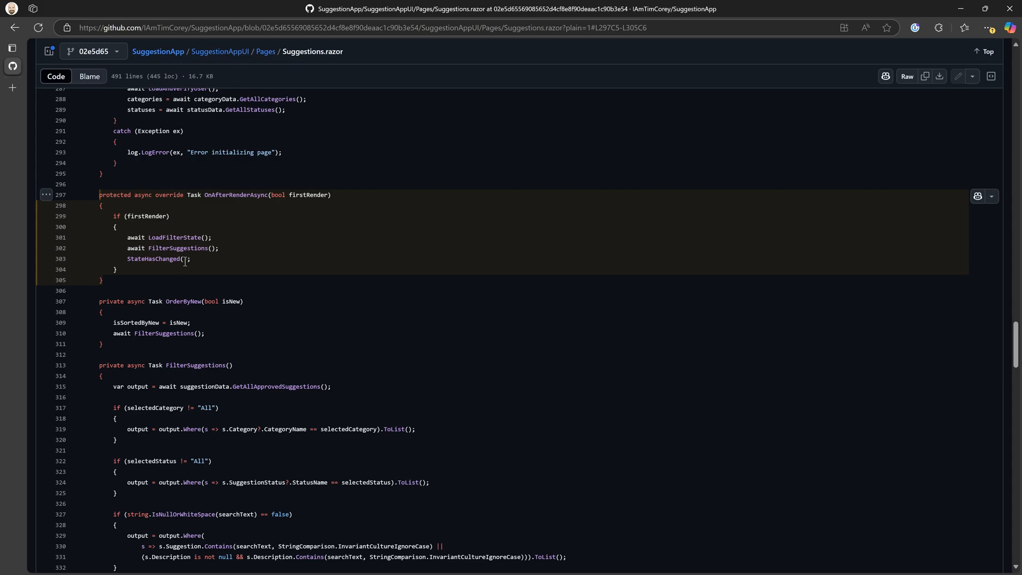
mouse_move(115, 212)
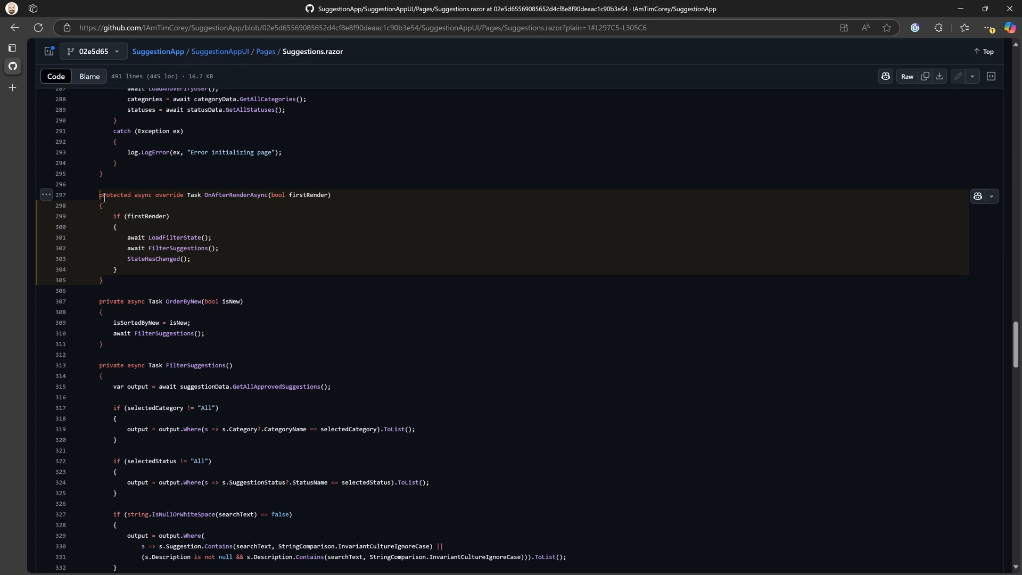
Open the options menu beside line 297 of Suggestions.razor on GitHub.
left_click(46, 194)
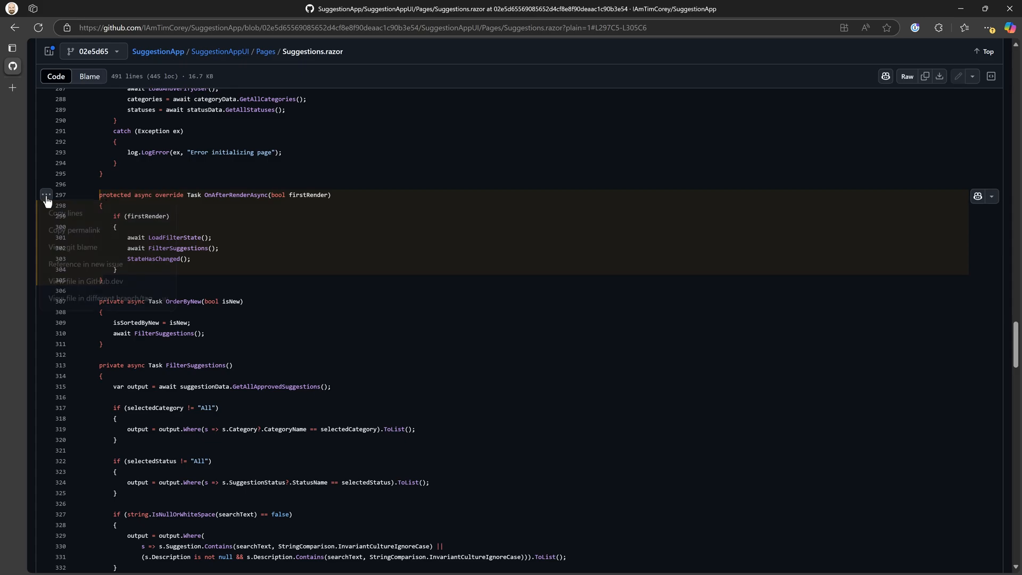
left_click(45, 195)
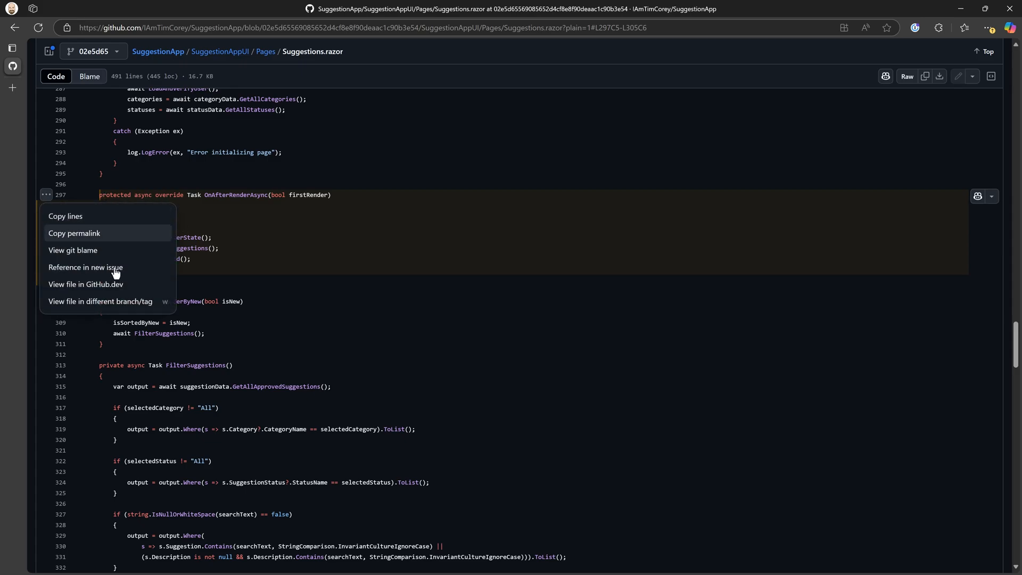
mouse_move(235, 194)
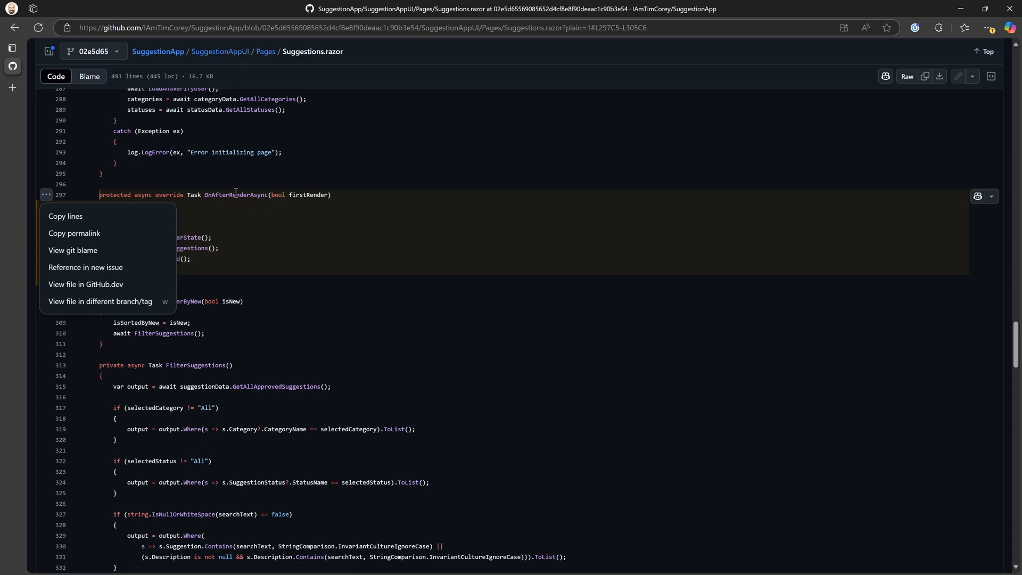
mouse_move(240, 209)
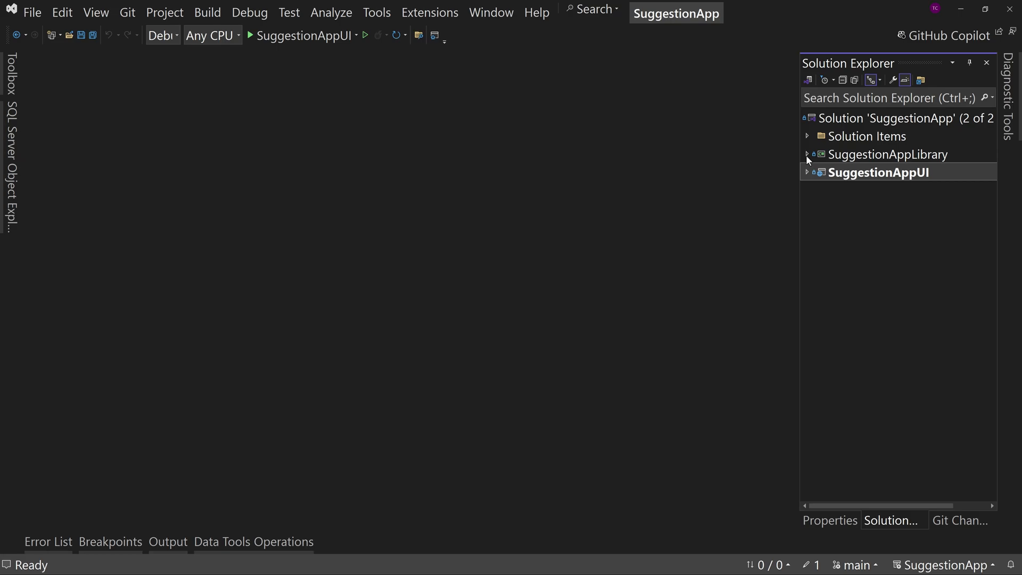
Expand SuggestionAppLibrary, open EmailModel.cs, and bring up its context menu to copy it.
left_click(807, 155)
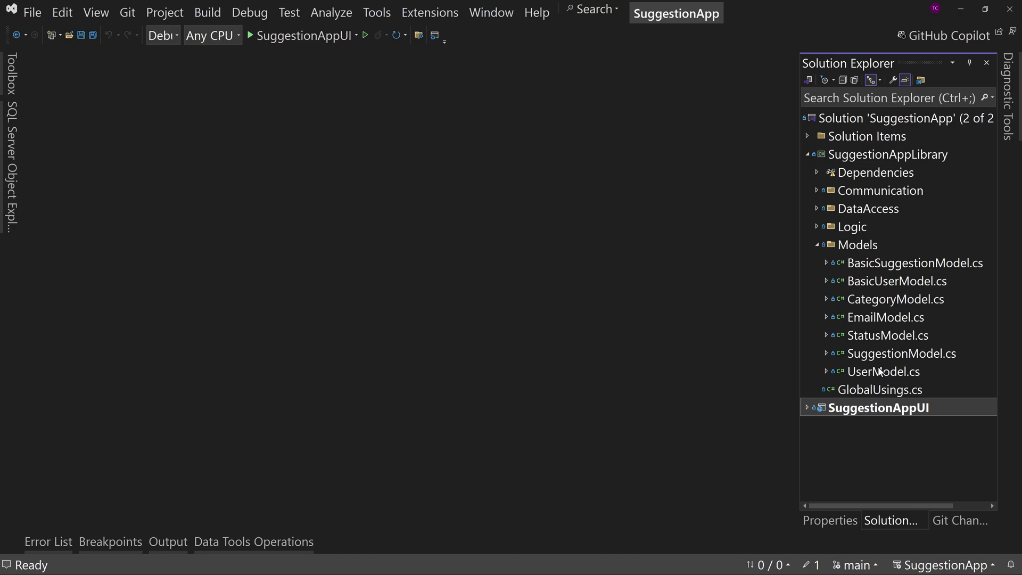
double_click(885, 317)
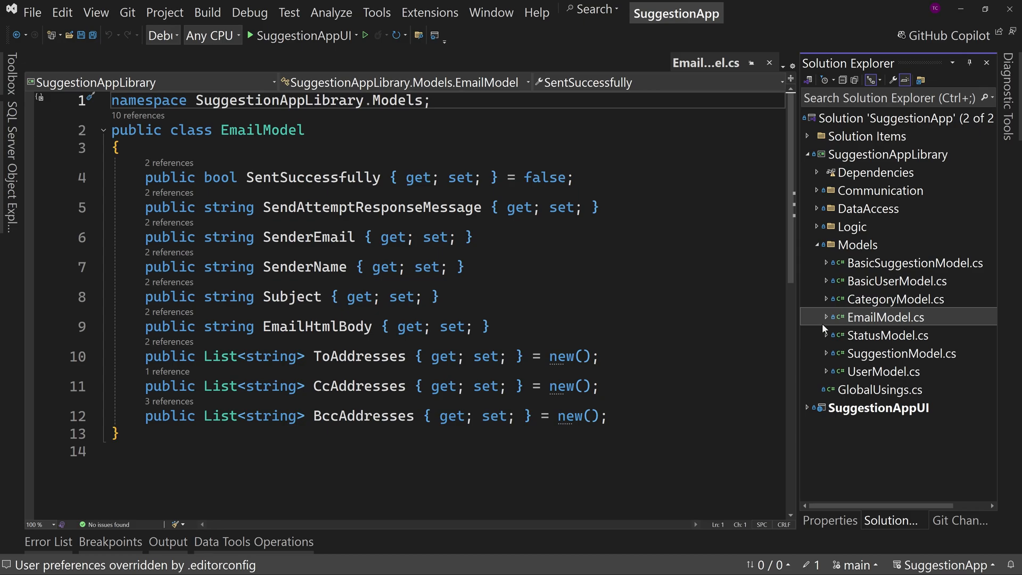
right_click(886, 317)
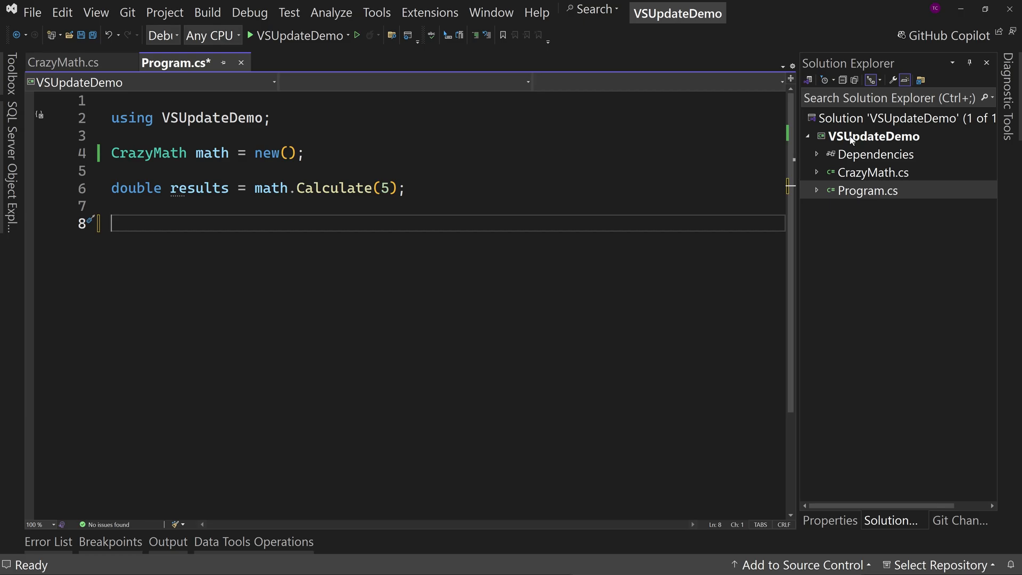
Paste EmailModel.cs into the VSUpdateDemo project via its context menu.
right_click(874, 136)
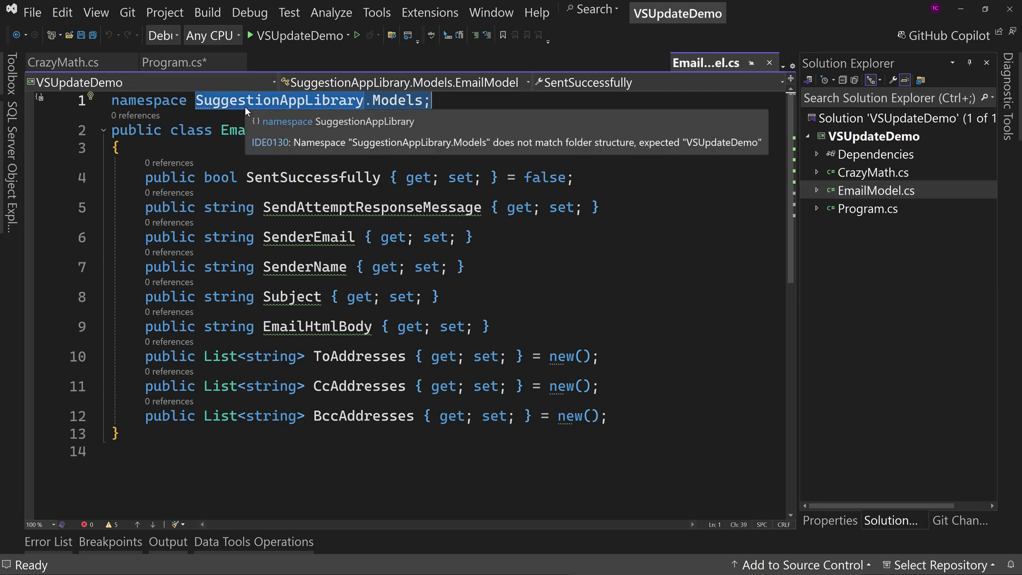
Bring up the fix renaming EmailModel's namespace to VSUpdateDemo.
right_click(261, 101)
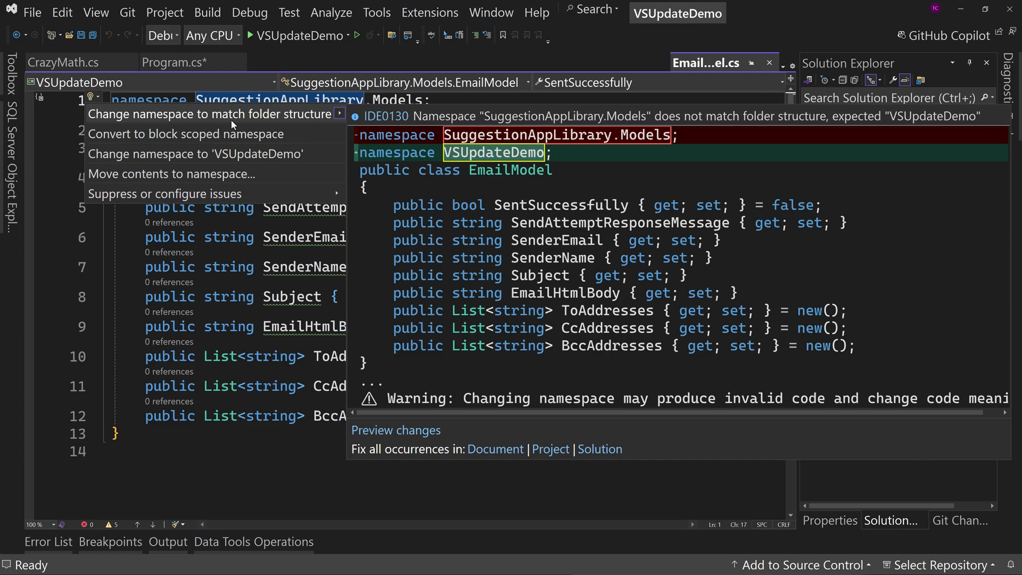
mouse_move(232, 121)
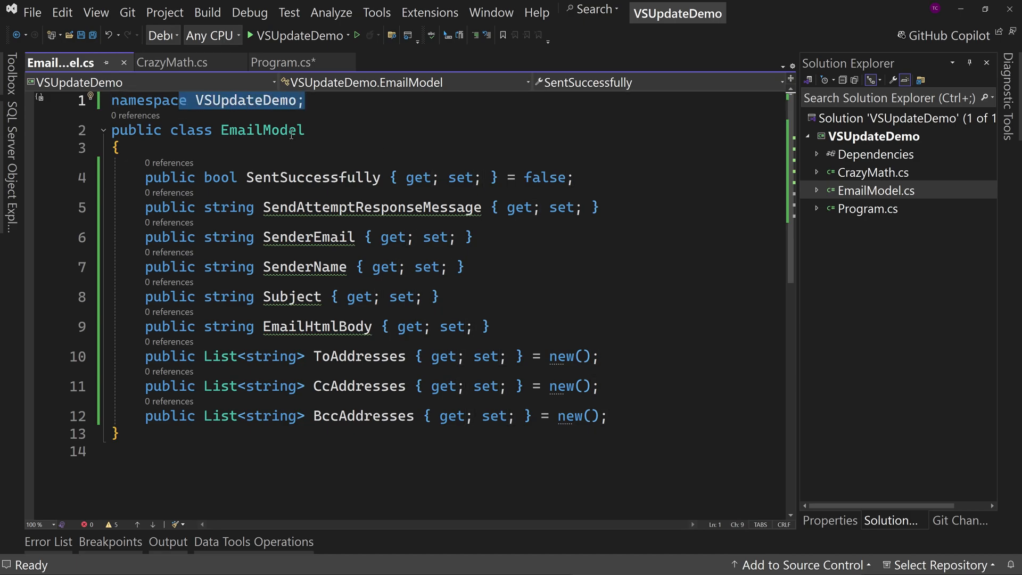
mouse_move(936, 111)
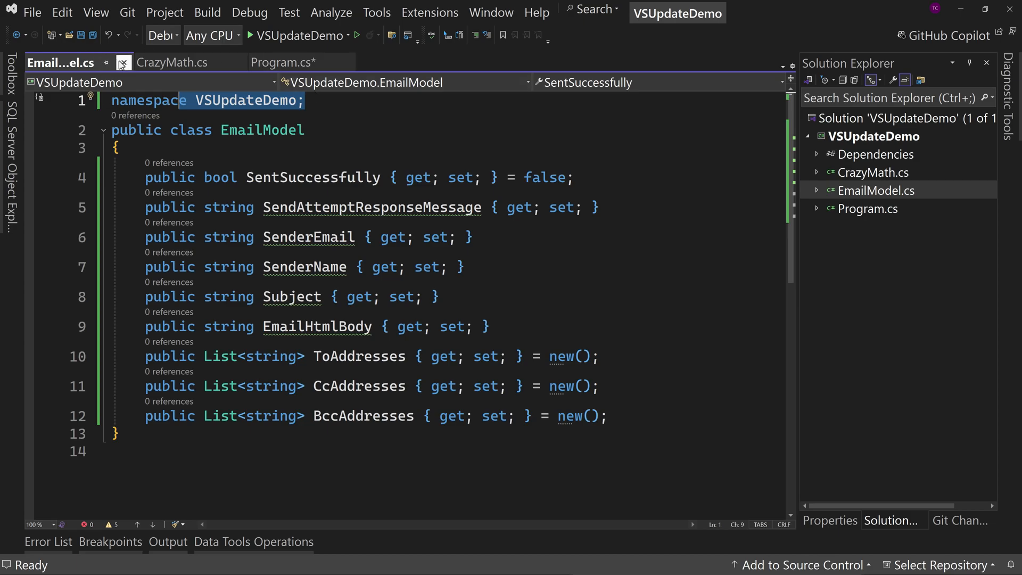
mouse_move(123, 63)
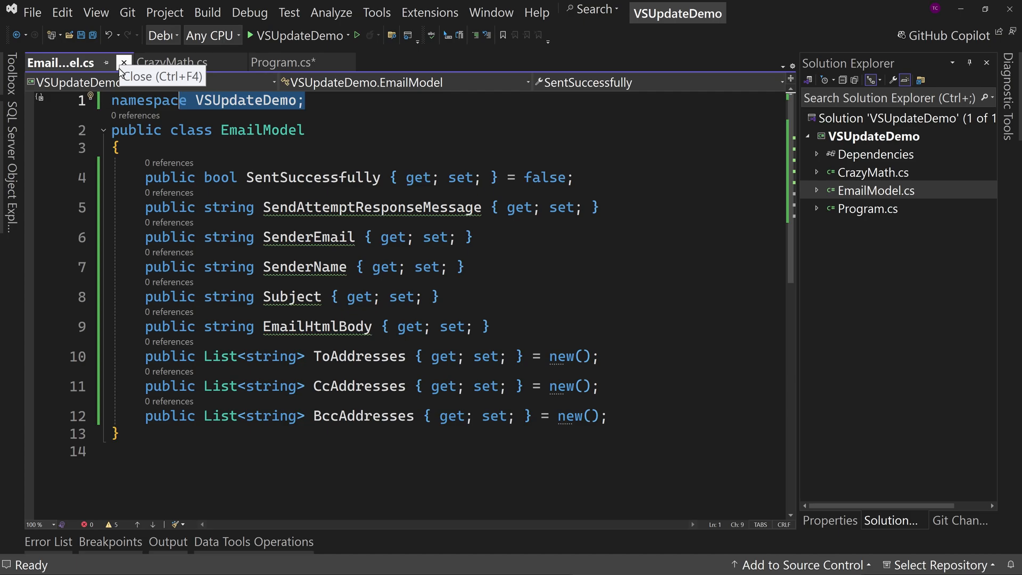
mouse_move(130, 87)
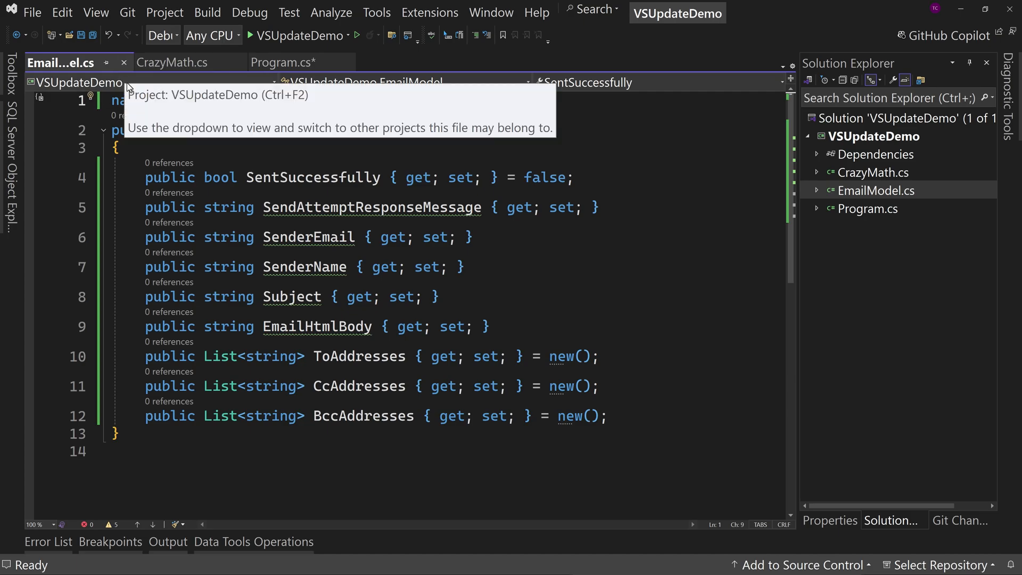
Close EmailModel.cs and type '//' and 'using System;' into Program.cs.
left_click(177, 62)
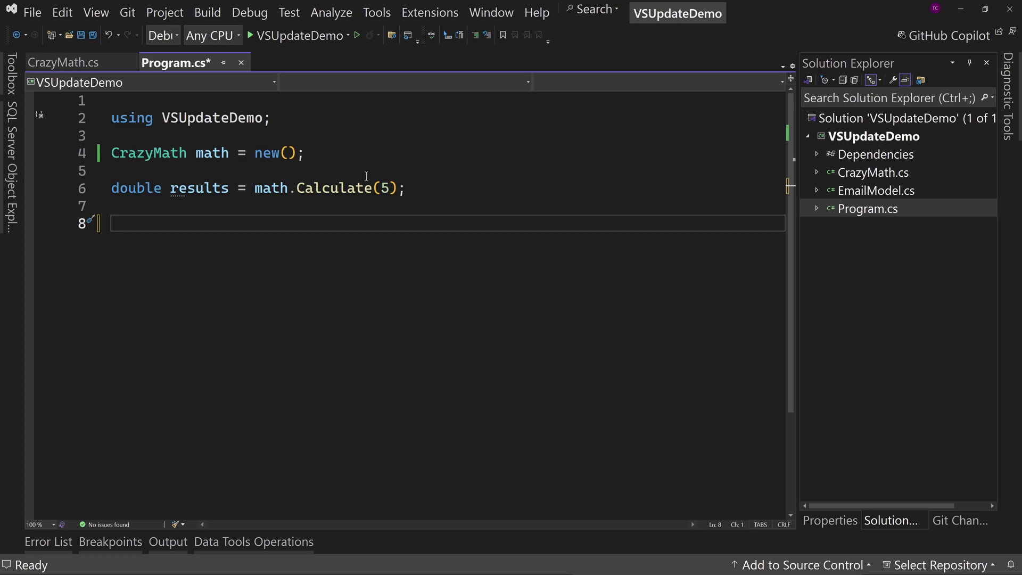
mouse_move(343, 163)
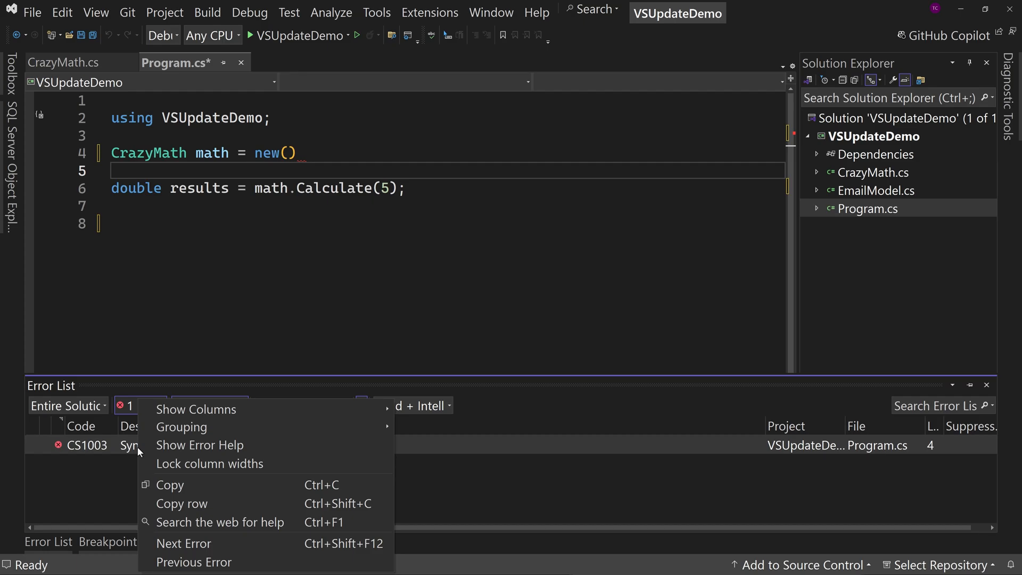
mouse_move(180, 503)
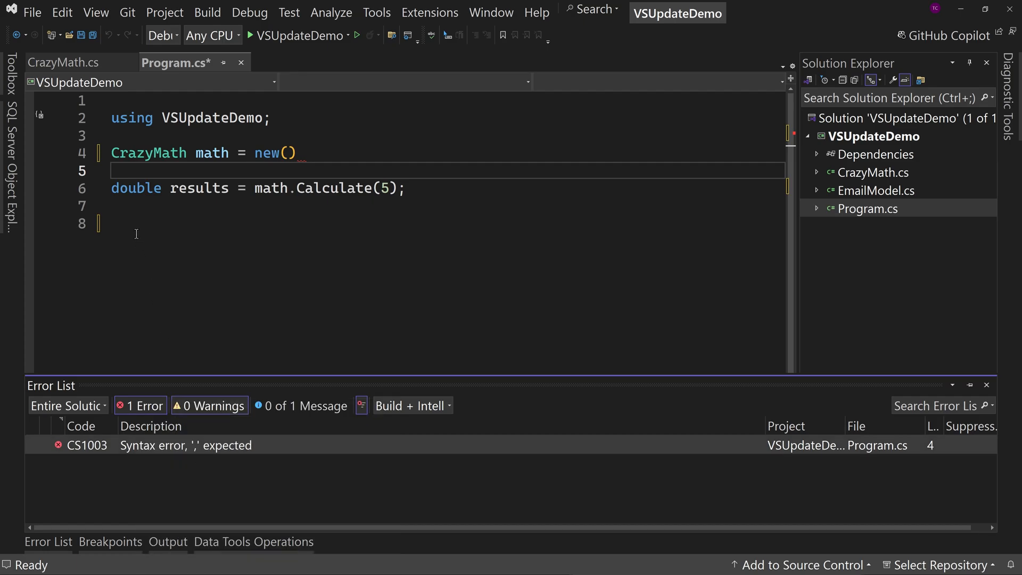
type("//")
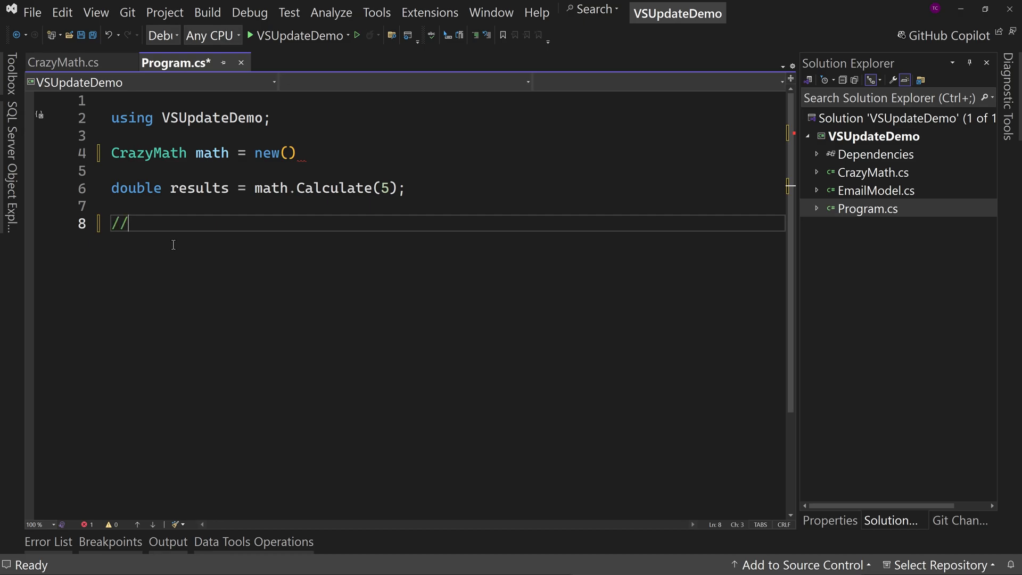
type("using System;")
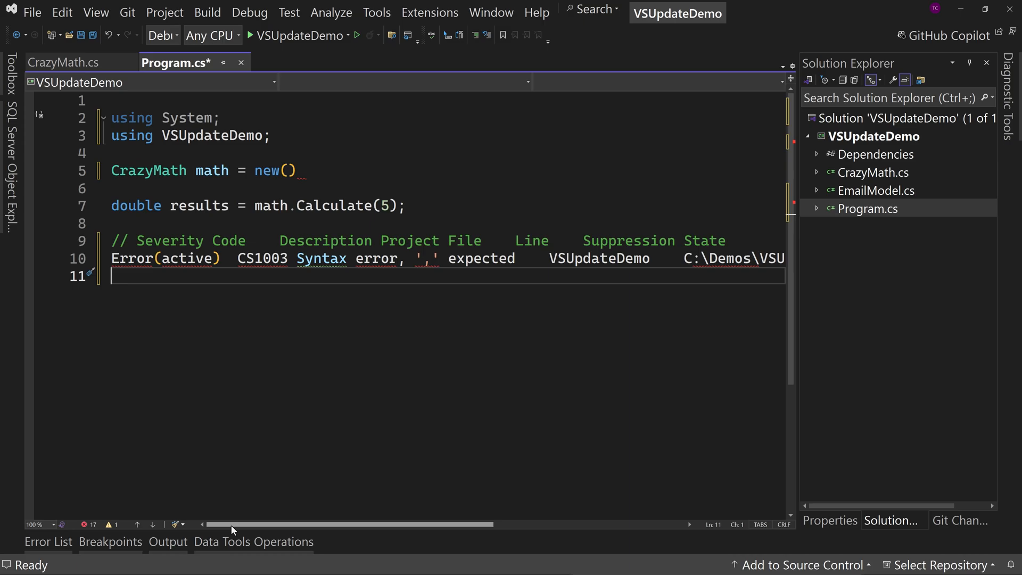
scroll("right", 3)
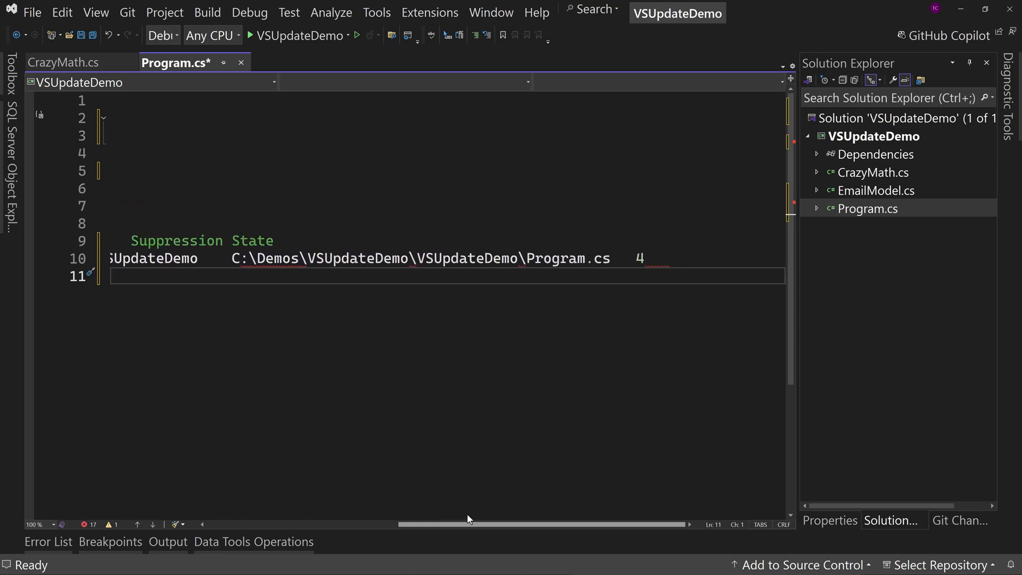
scroll("left", 3)
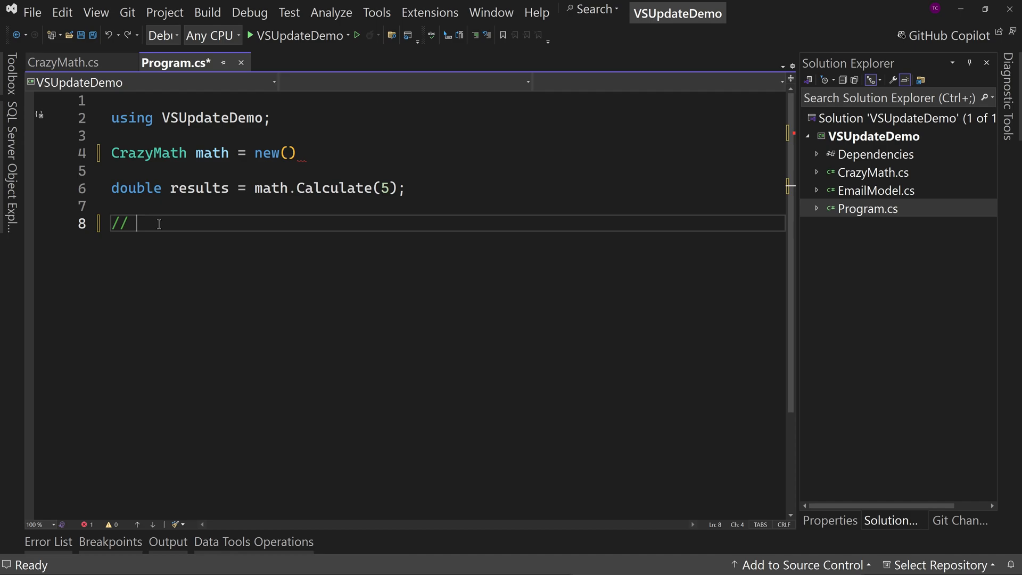
Comment "Syntax error, ',' expected" on line 8, jump to the error line, and remove a stray comma.
type("Syntax error, ',' expected")
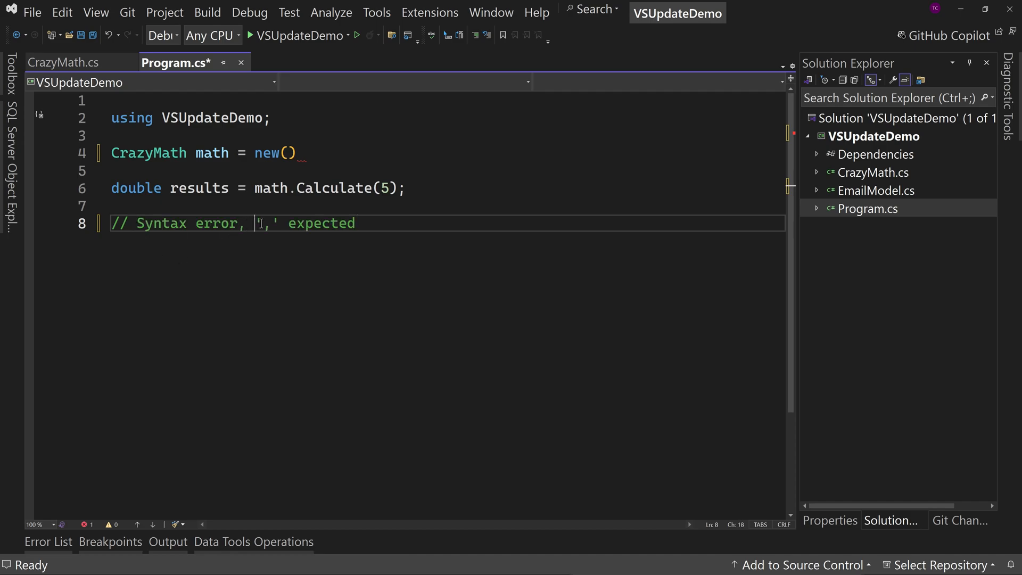
double_click(267, 223)
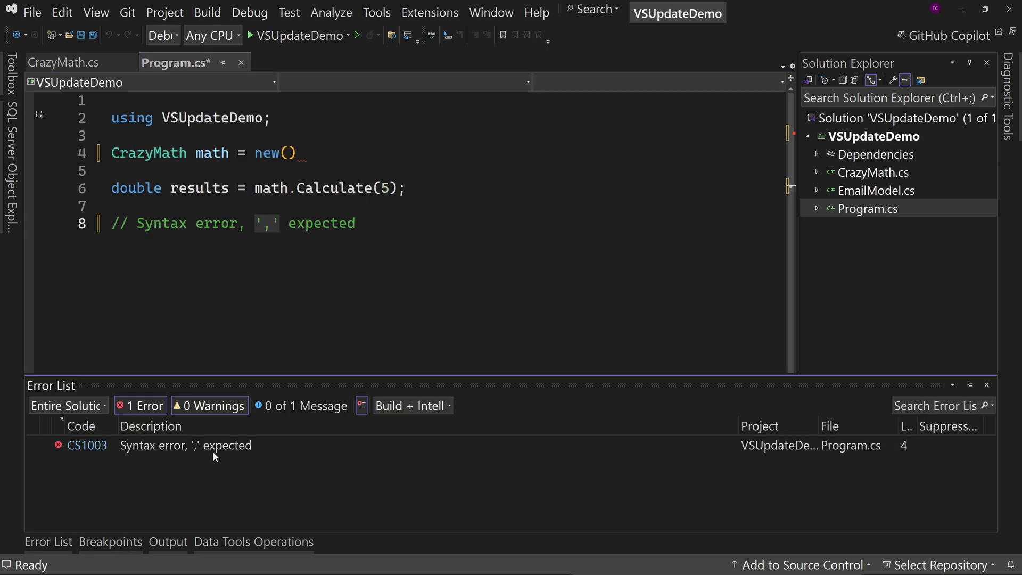
mouse_move(279, 249)
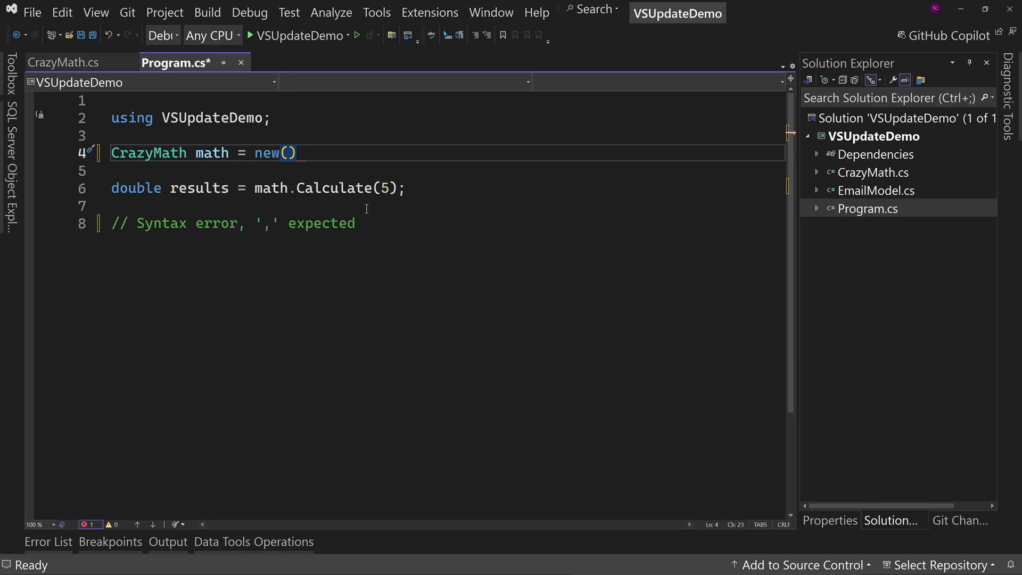
type(",")
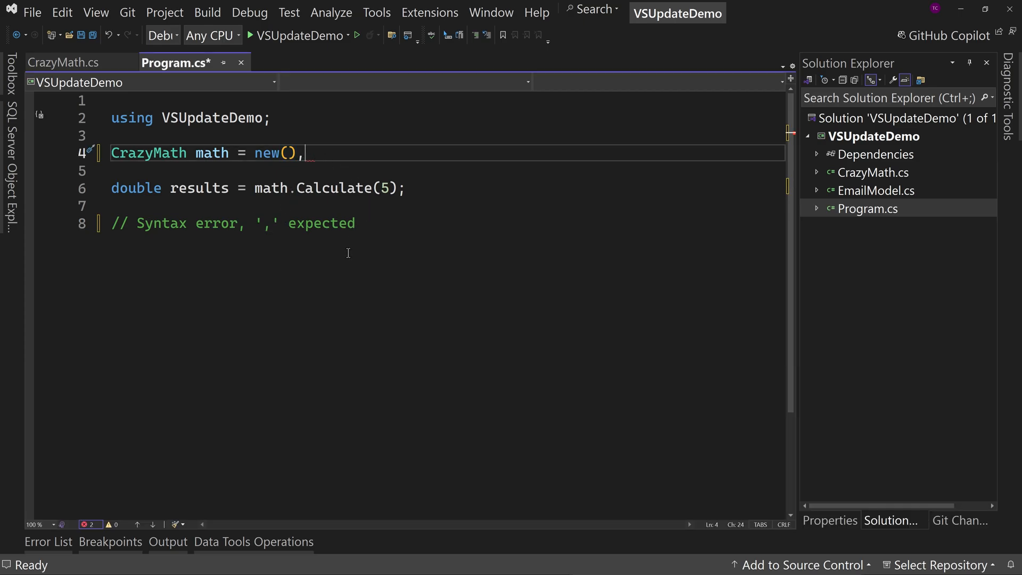
key("Backspace")
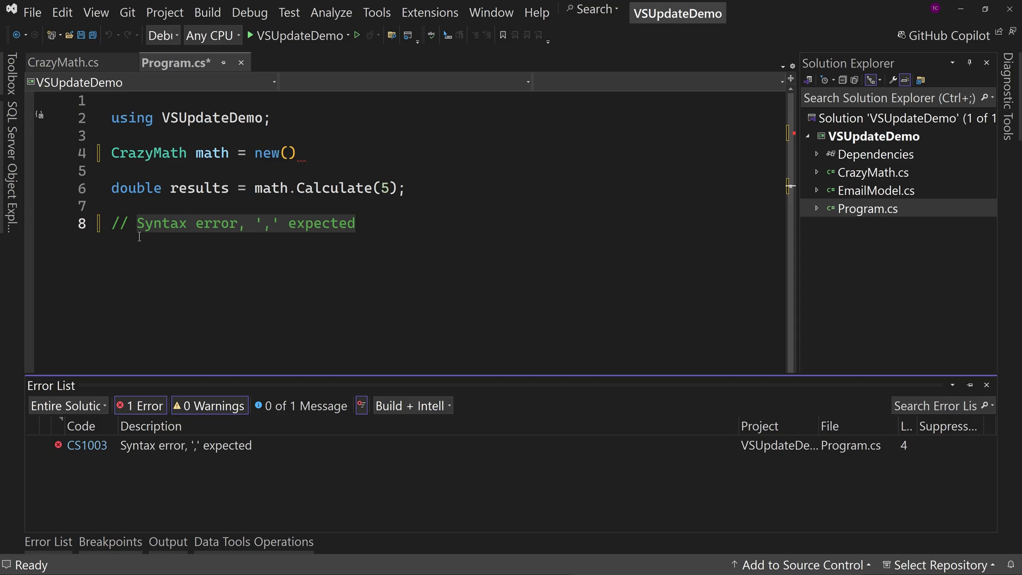
mouse_move(862, 447)
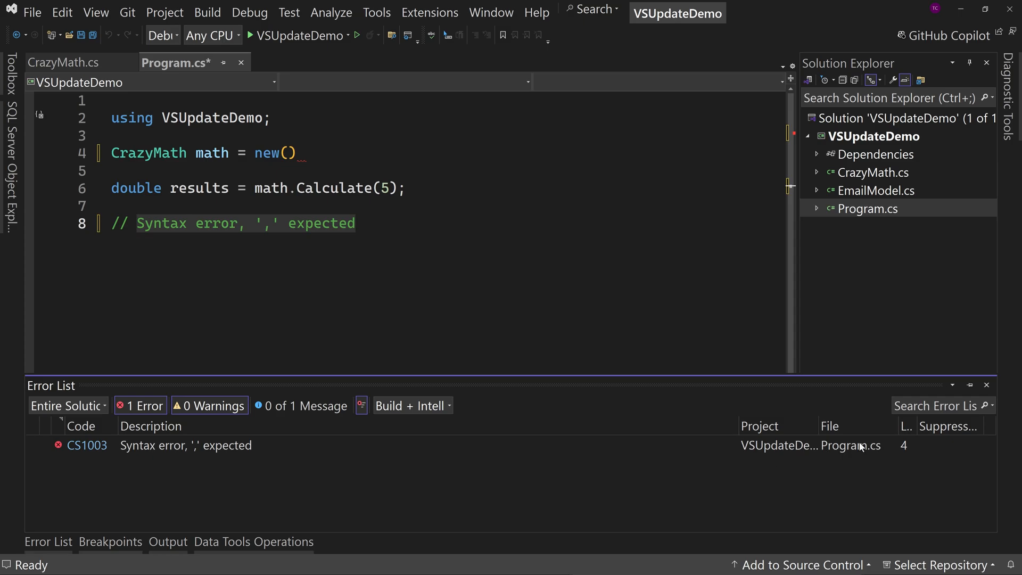
mouse_move(764, 457)
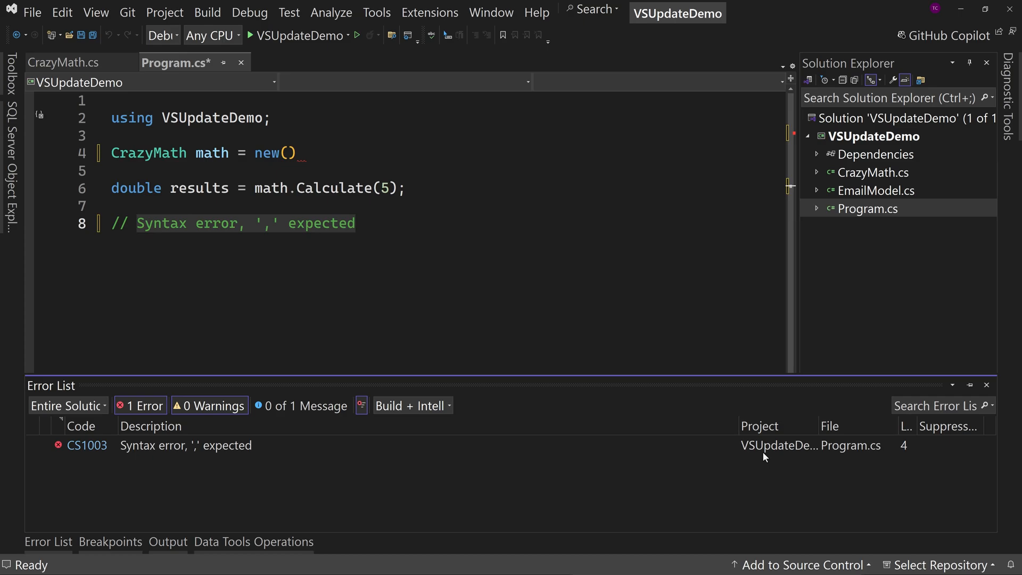
mouse_move(912, 453)
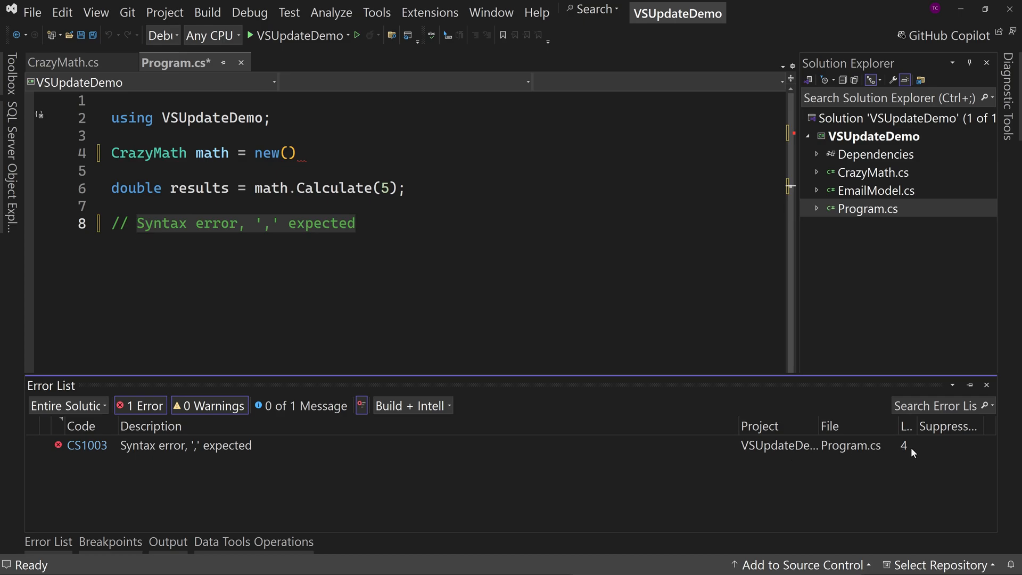
mouse_move(555, 446)
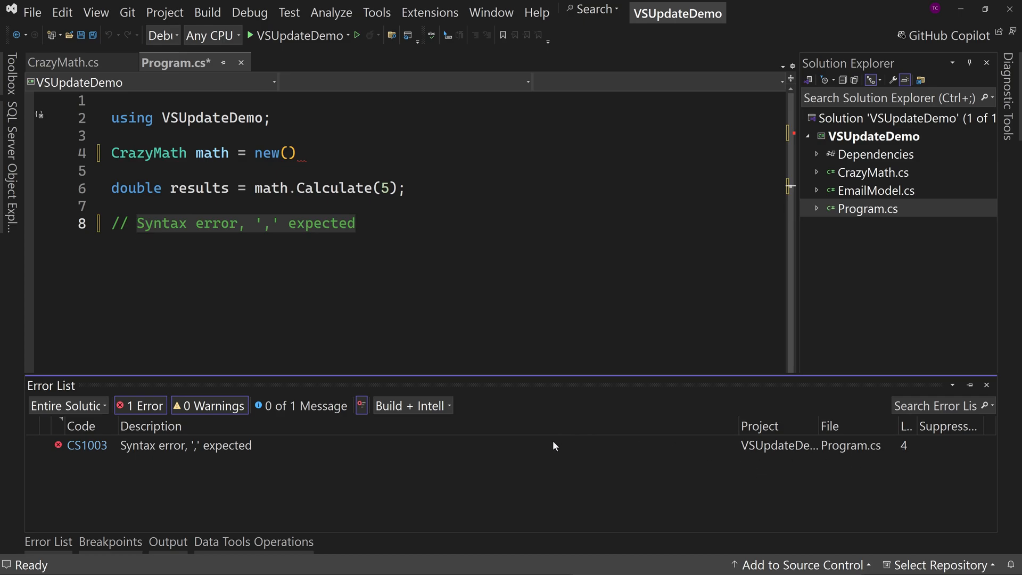
mouse_move(142, 229)
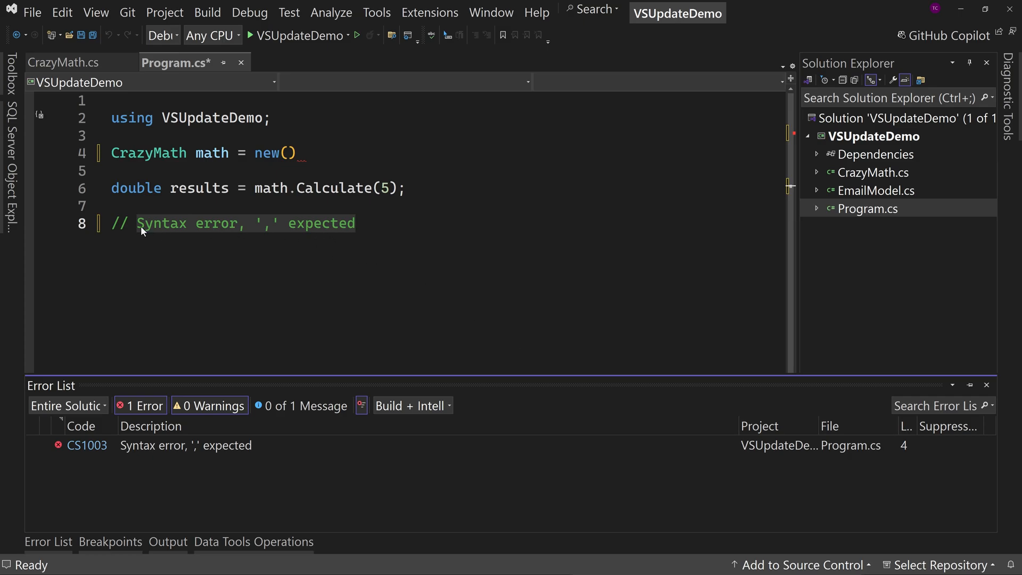
mouse_move(200, 248)
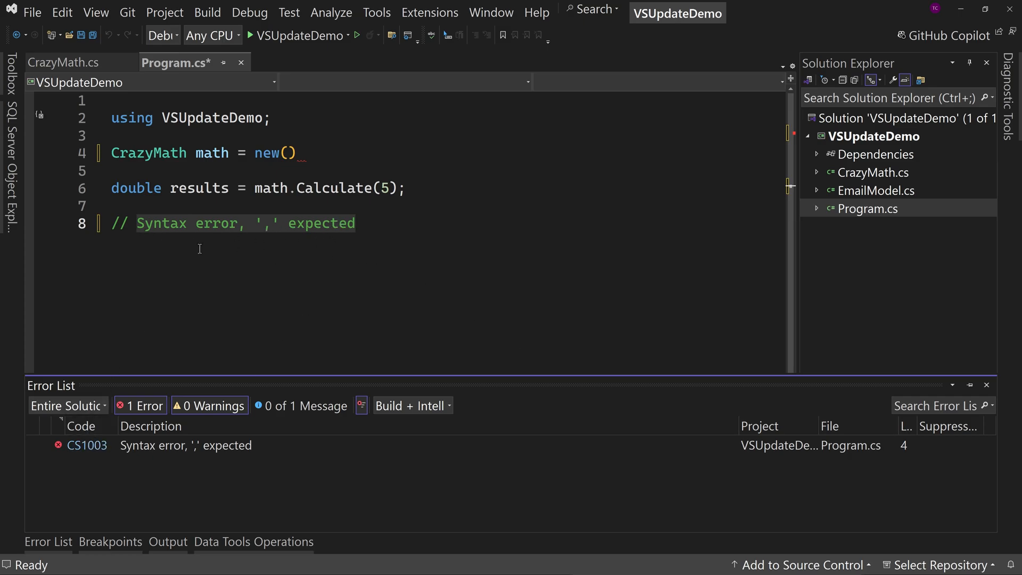